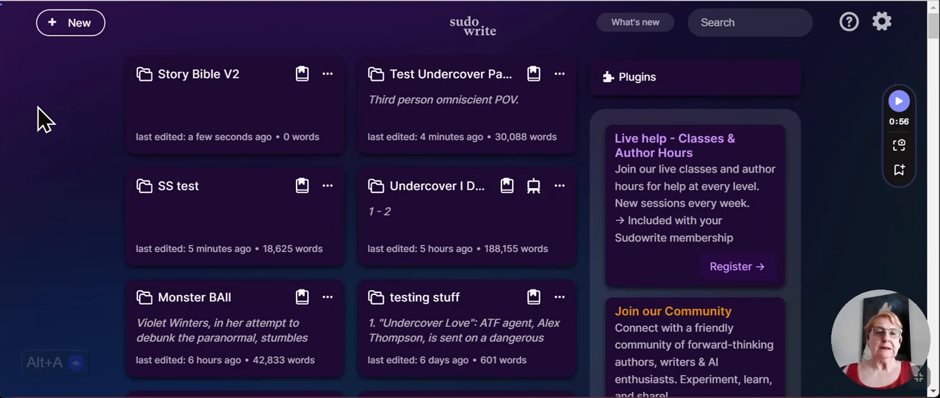
{"action": "mouse_move", "coordinate": [197, 89]}
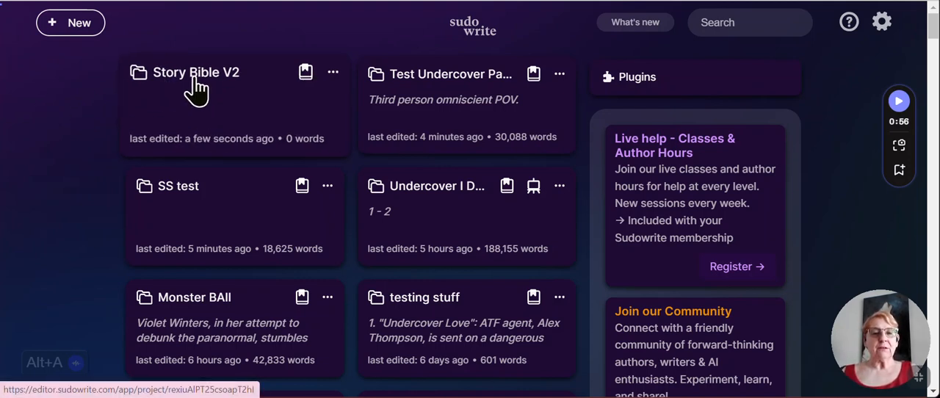
- Open the Story Bible V2 project and show its Story Bible Characters section
{"action": "left_click", "coordinate": [197, 72]}
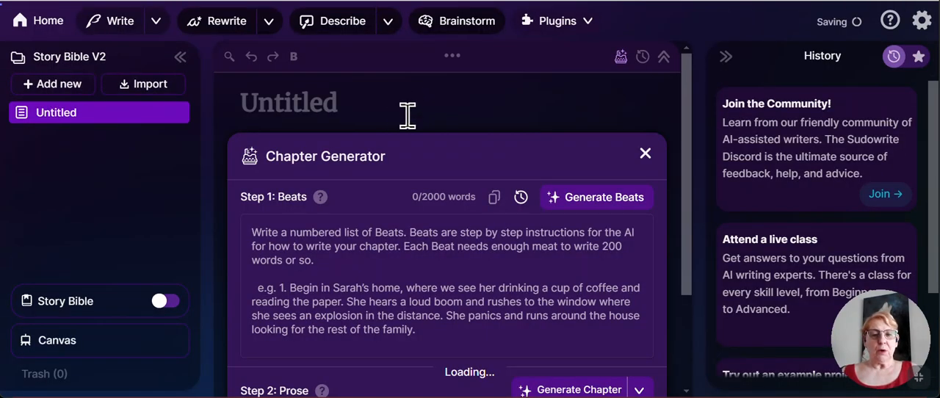
{"action": "left_click", "coordinate": [165, 301]}
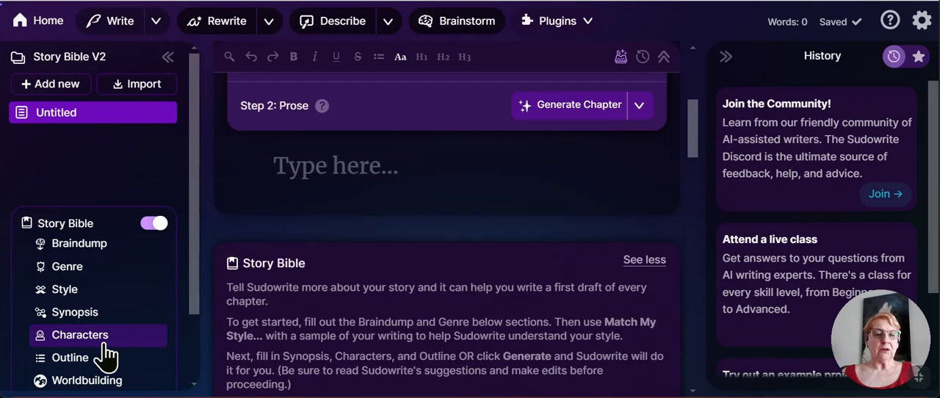
{"action": "left_click", "coordinate": [79, 335]}
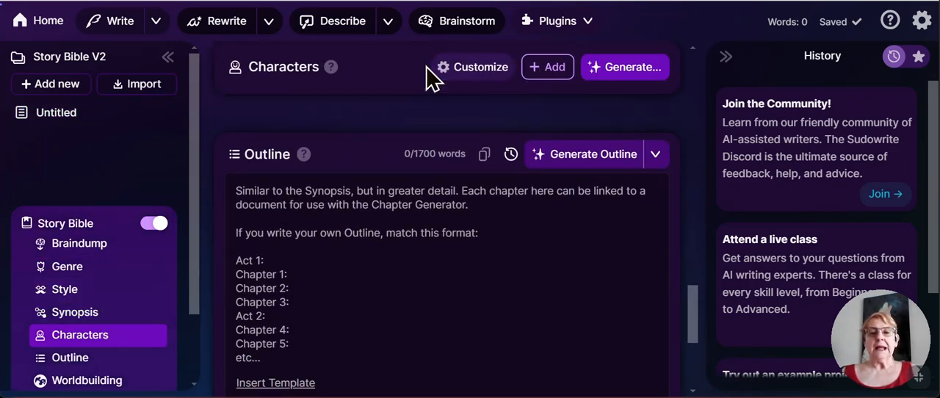
{"action": "mouse_move", "coordinate": [634, 68]}
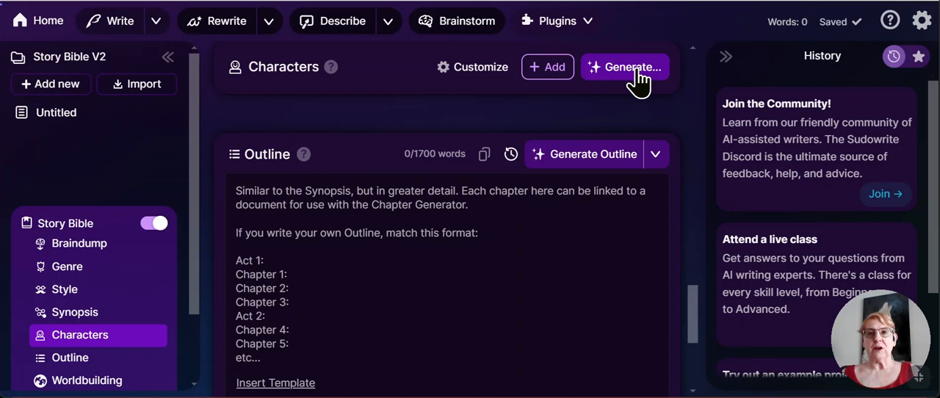
{"action": "mouse_move", "coordinate": [473, 67]}
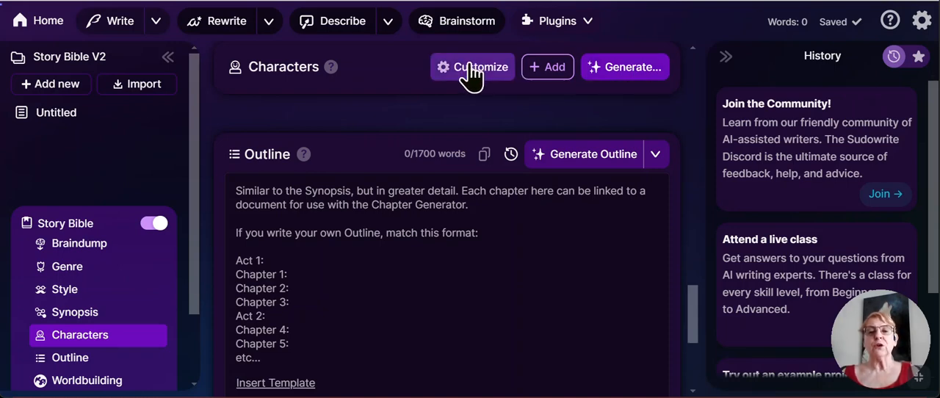
- Show the Customize Character Traits list, Age through Backstory, with no Species entry
{"action": "left_click", "coordinate": [473, 67]}
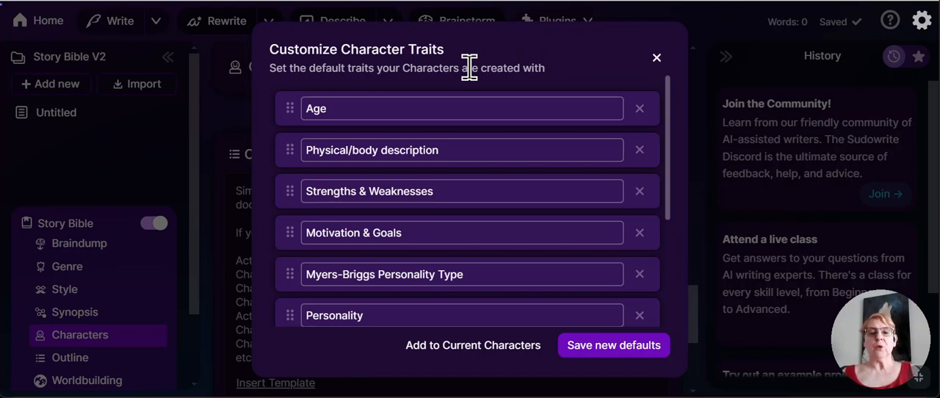
{"action": "mouse_move", "coordinate": [404, 103]}
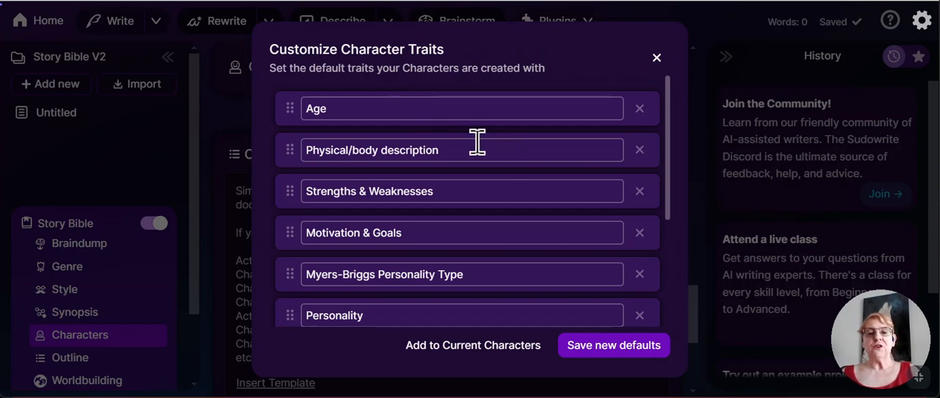
{"action": "mouse_move", "coordinate": [470, 191]}
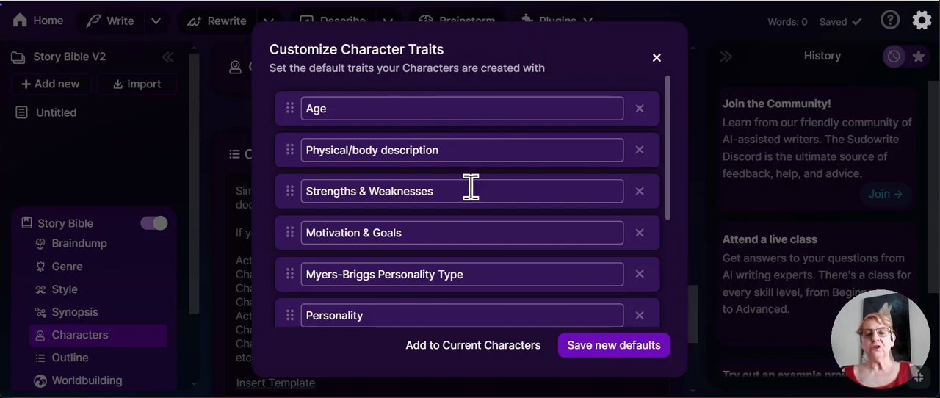
{"action": "mouse_move", "coordinate": [497, 273]}
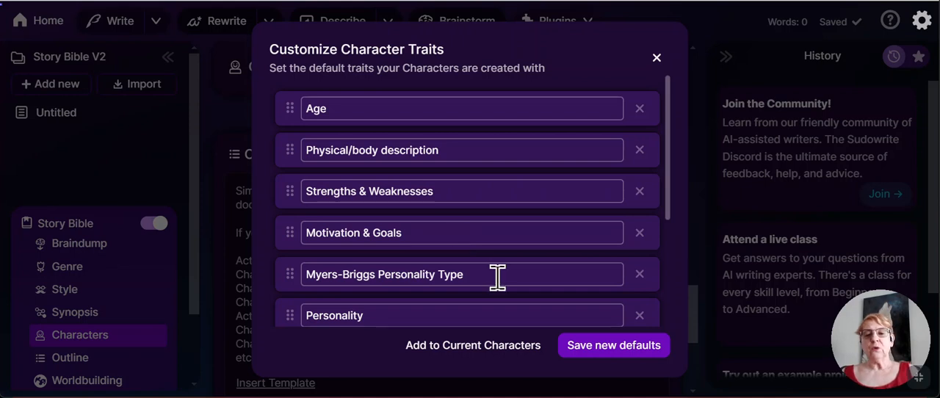
{"action": "mouse_move", "coordinate": [675, 203]}
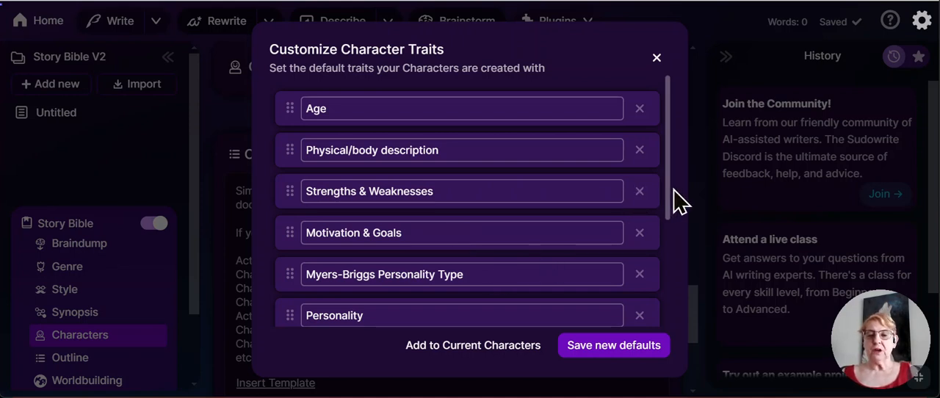
{"action": "scroll", "scroll_direction": "down", "scroll_amount": 3}
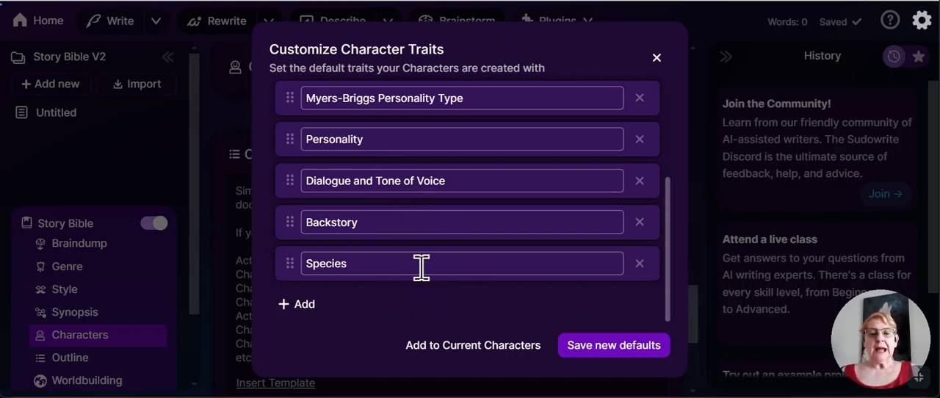
{"action": "mouse_move", "coordinate": [437, 291]}
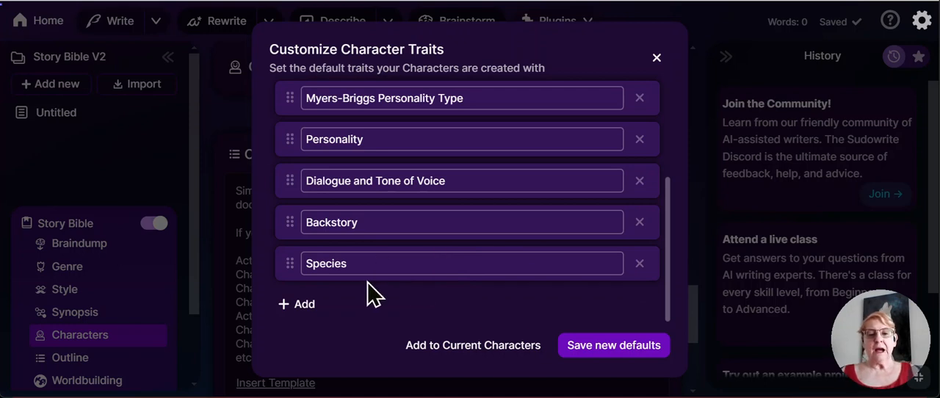
{"action": "mouse_move", "coordinate": [605, 345]}
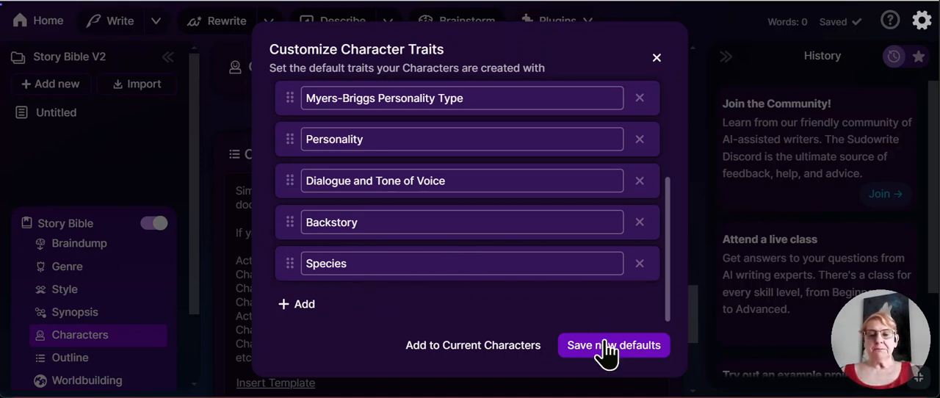
{"action": "mouse_move", "coordinate": [634, 367]}
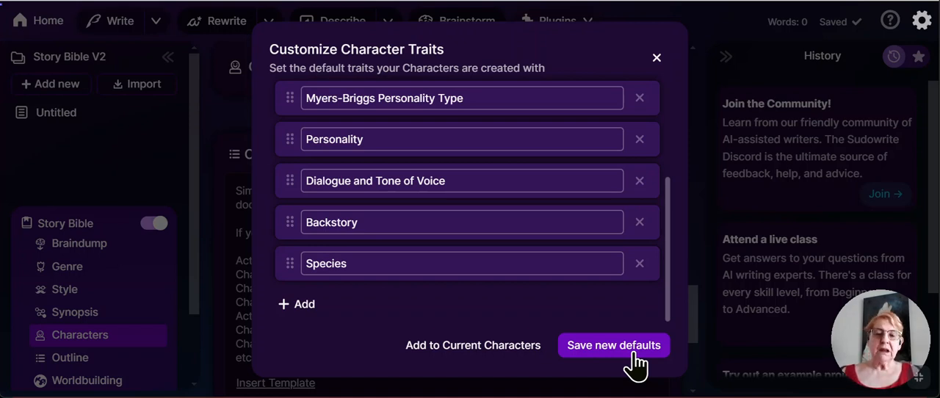
{"action": "mouse_move", "coordinate": [639, 276]}
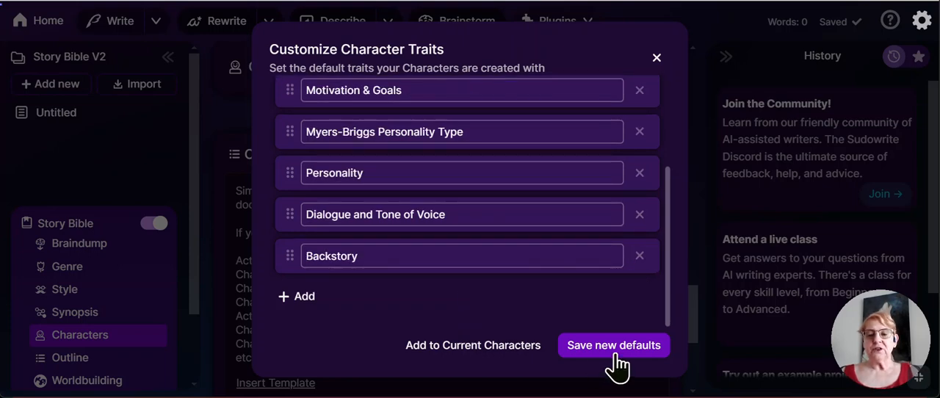
- Save the trait defaults, then add a new Species trait after Backstory in the customize list
{"action": "left_click", "coordinate": [614, 345]}
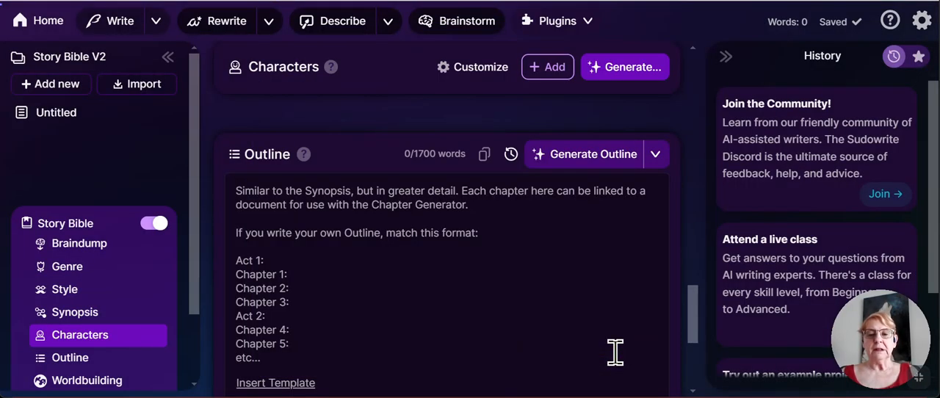
{"action": "mouse_move", "coordinate": [484, 177]}
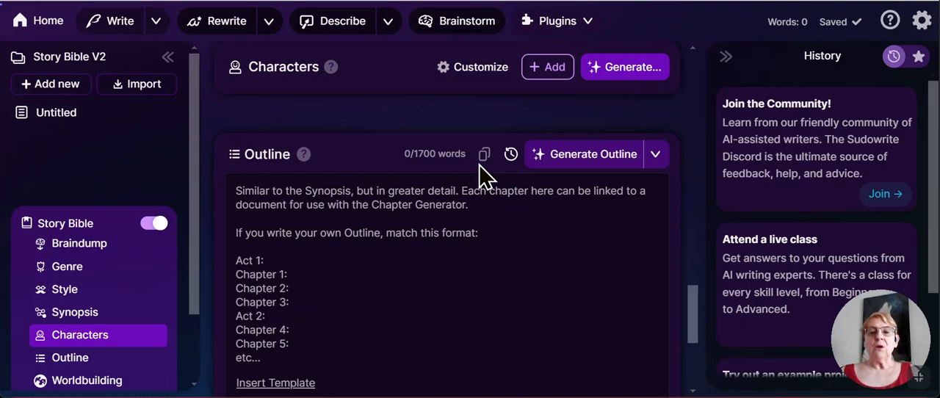
{"action": "left_click", "coordinate": [480, 68]}
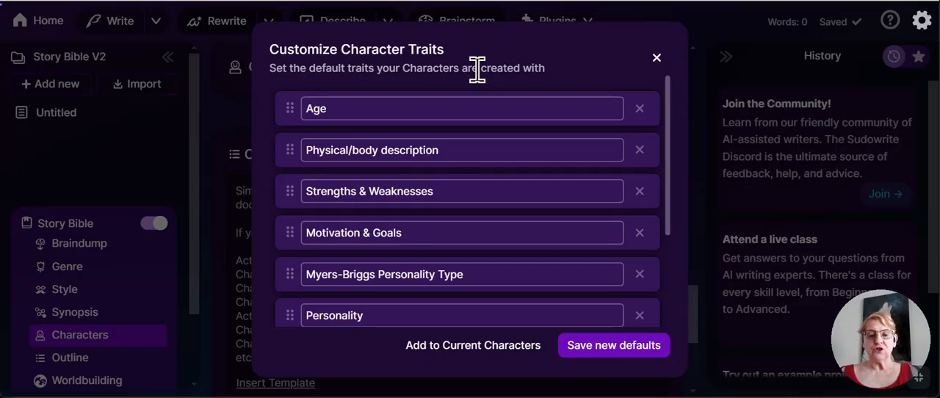
{"action": "mouse_move", "coordinate": [661, 208]}
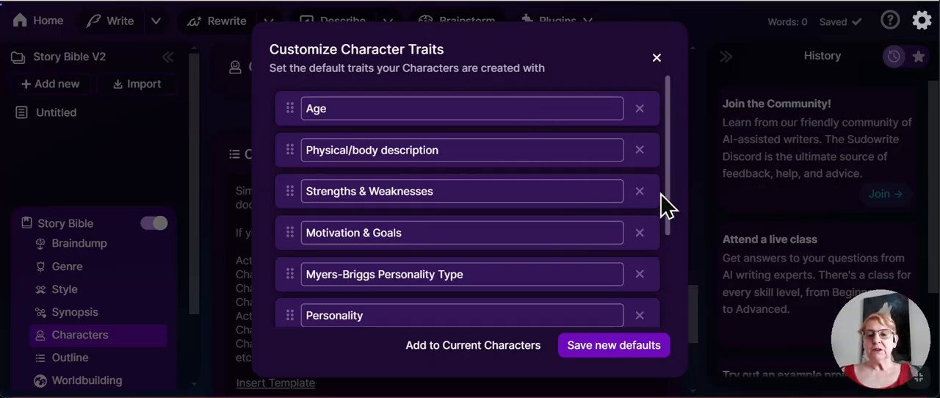
{"action": "scroll", "scroll_direction": "down", "scroll_amount": 3}
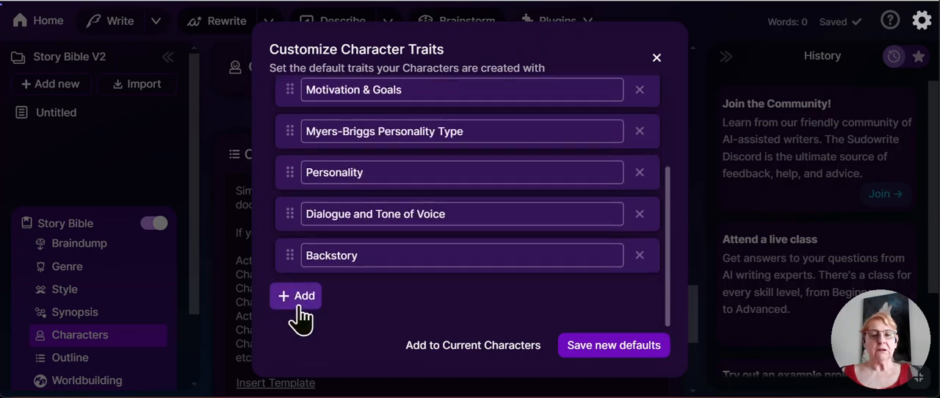
{"action": "left_click", "coordinate": [295, 295]}
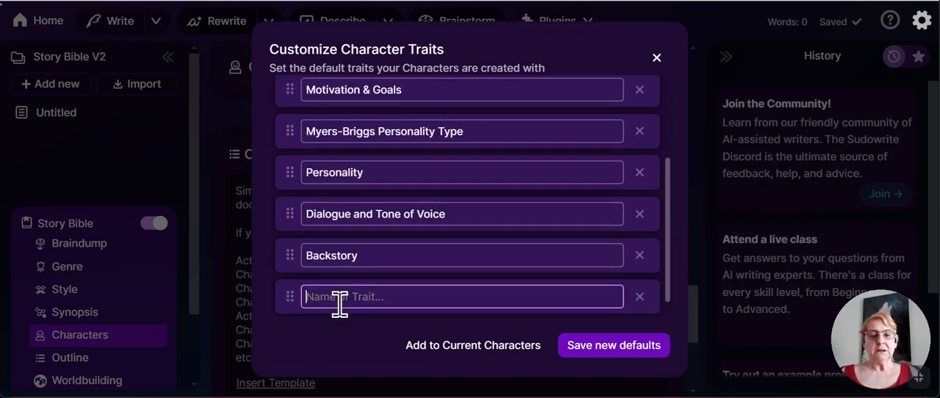
{"action": "type", "text": "Species"}
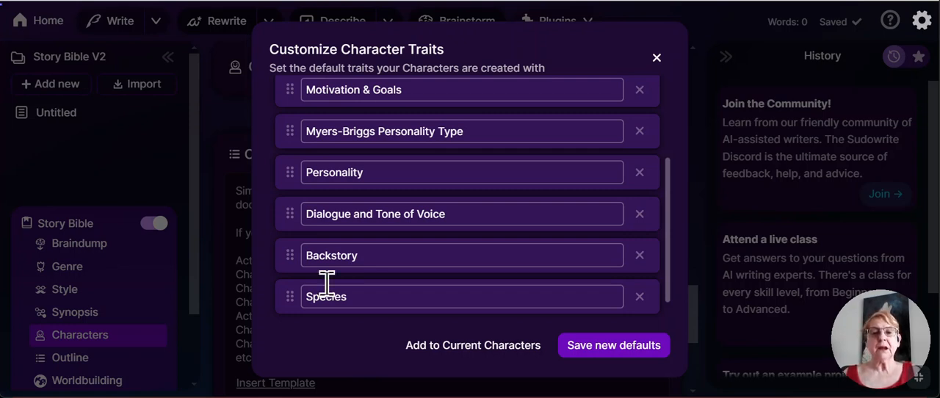
{"action": "mouse_move", "coordinate": [488, 255]}
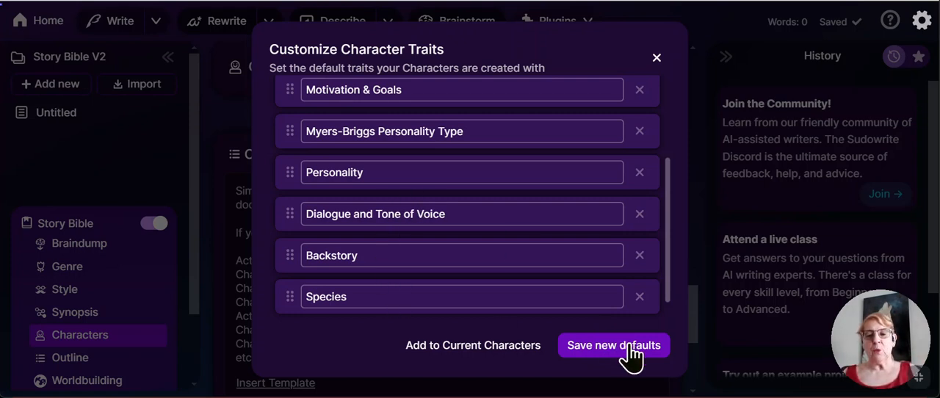
{"action": "mouse_move", "coordinate": [473, 345]}
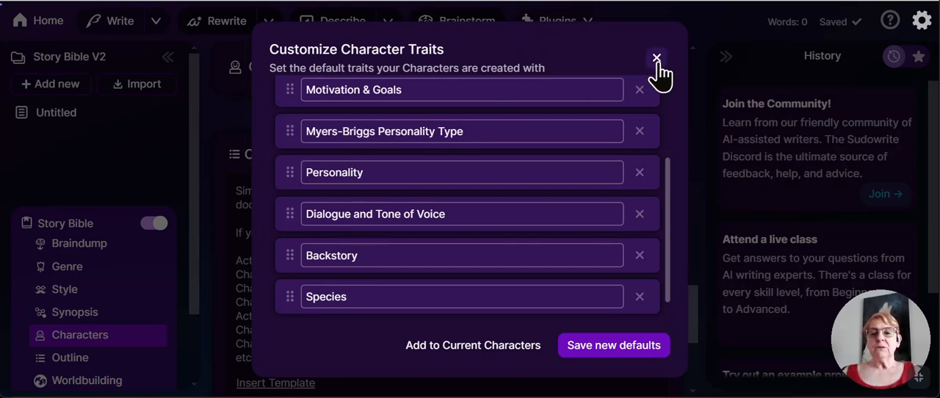
{"action": "left_click", "coordinate": [655, 59]}
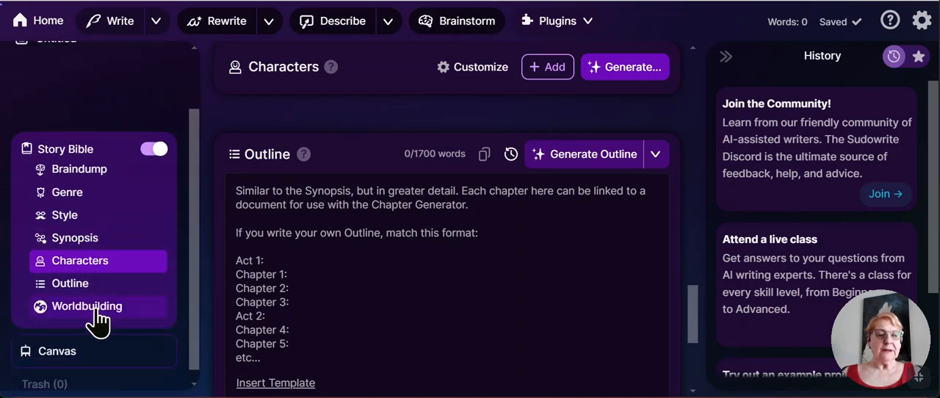
{"action": "left_click", "coordinate": [87, 305]}
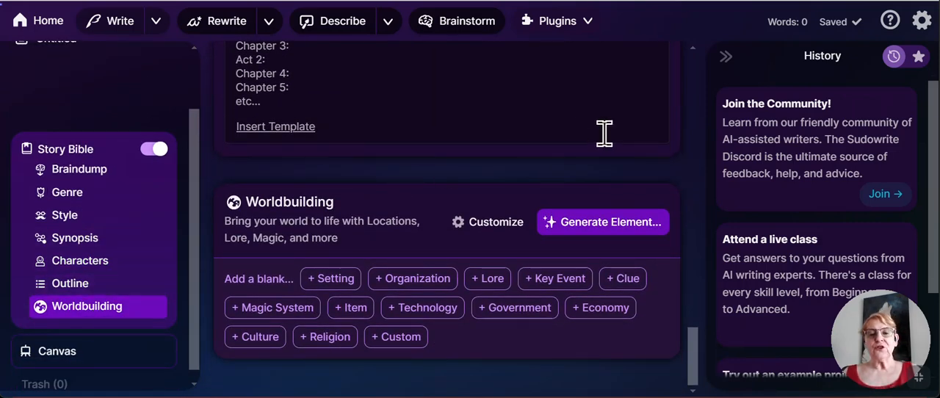
{"action": "left_click", "coordinate": [497, 222]}
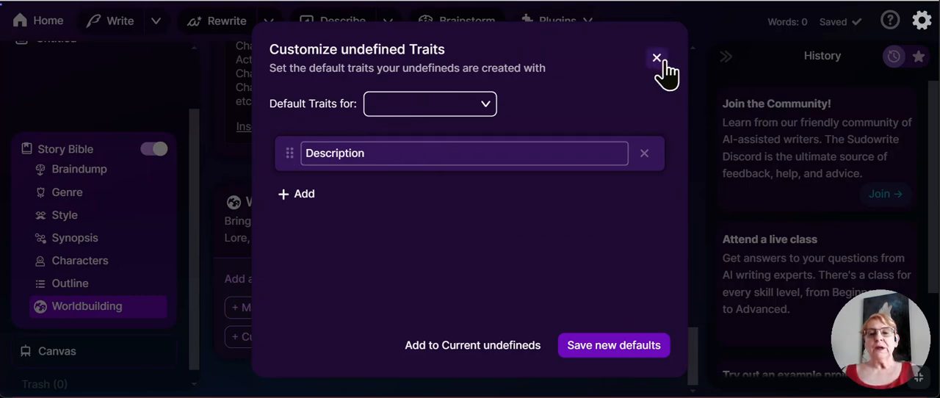
{"action": "left_click", "coordinate": [657, 57]}
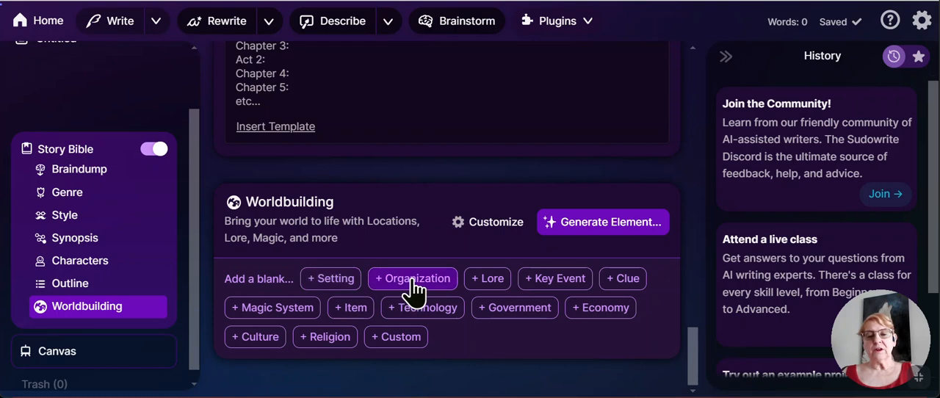
{"action": "mouse_move", "coordinate": [314, 293]}
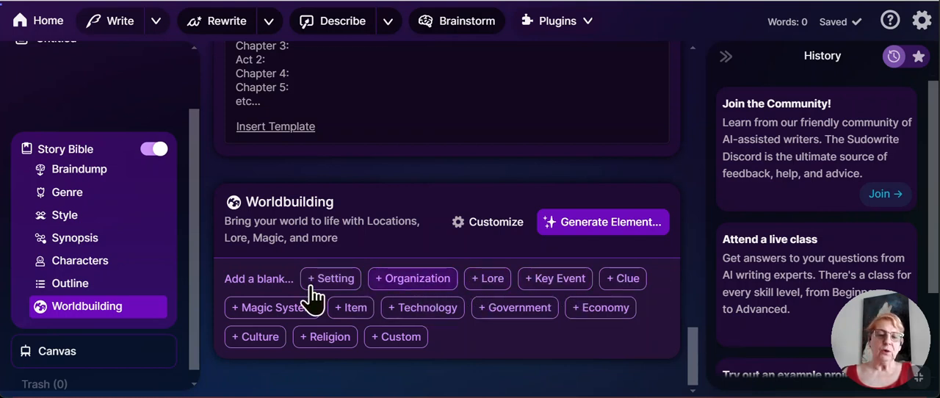
{"action": "mouse_move", "coordinate": [581, 343]}
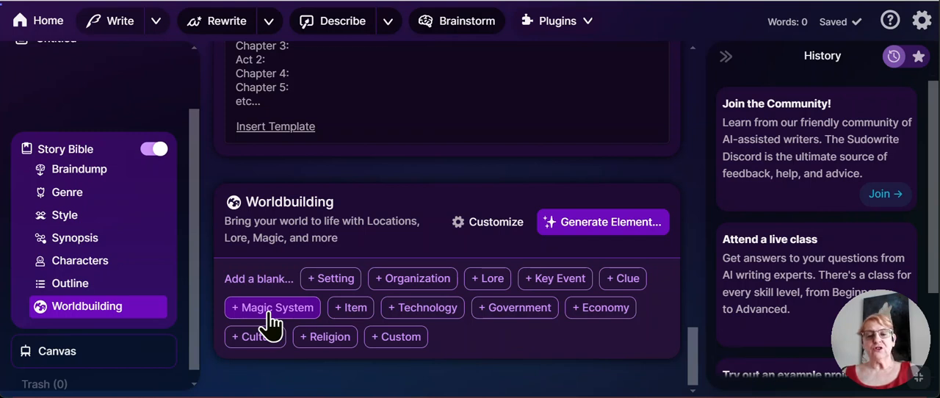
{"action": "mouse_move", "coordinate": [514, 307]}
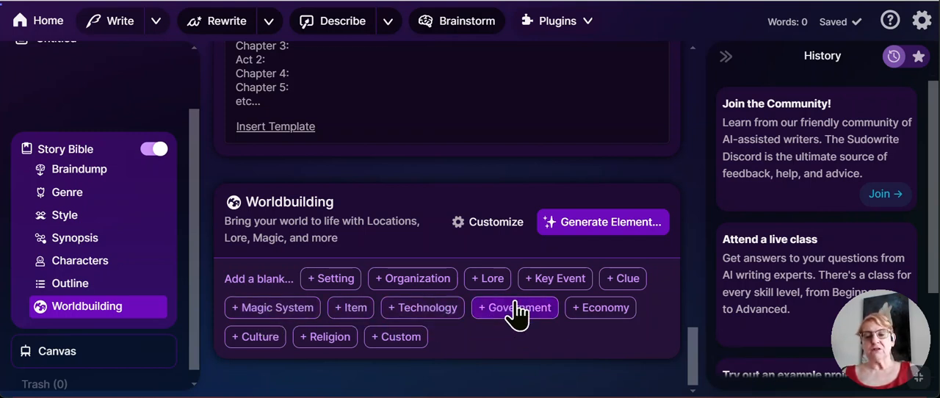
{"action": "mouse_move", "coordinate": [396, 337]}
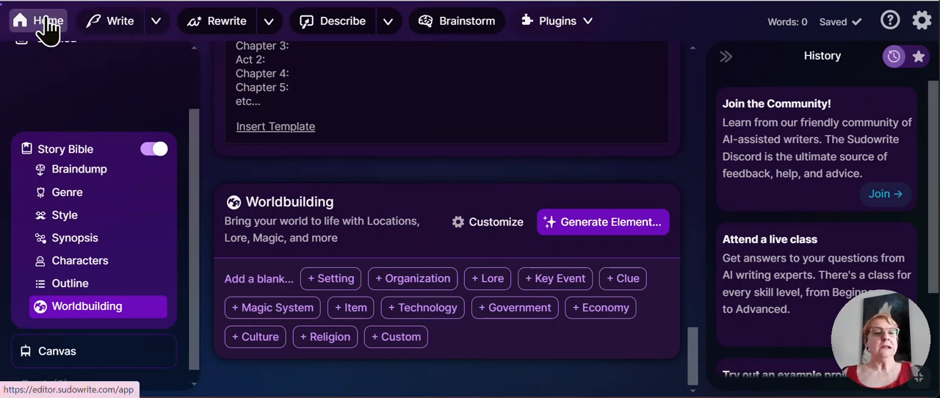
- Return Home, open the SS test project and show its Story Bible Characters section
{"action": "left_click", "coordinate": [41, 20]}
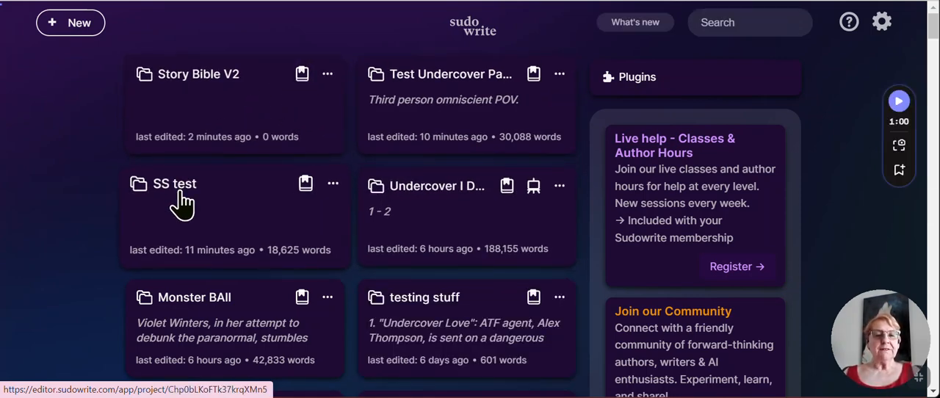
{"action": "left_click", "coordinate": [173, 184]}
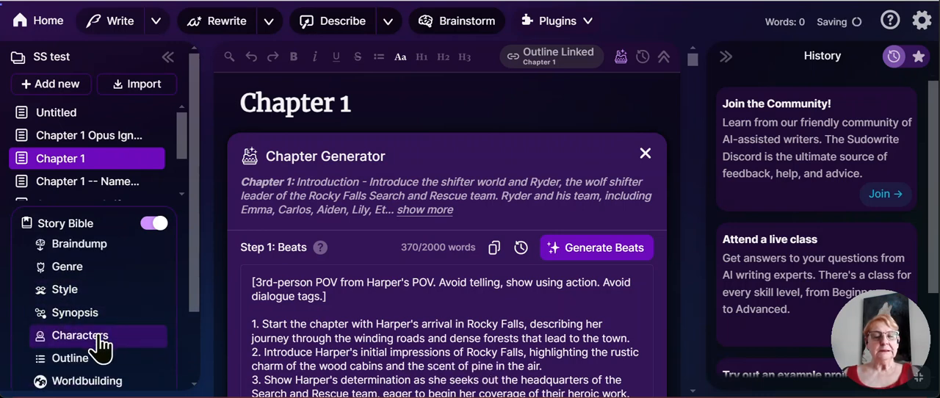
{"action": "left_click", "coordinate": [79, 334]}
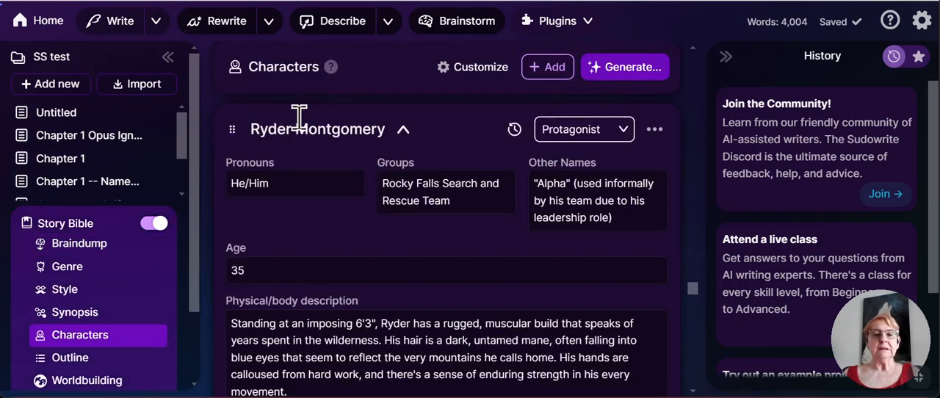
{"action": "mouse_move", "coordinate": [620, 139]}
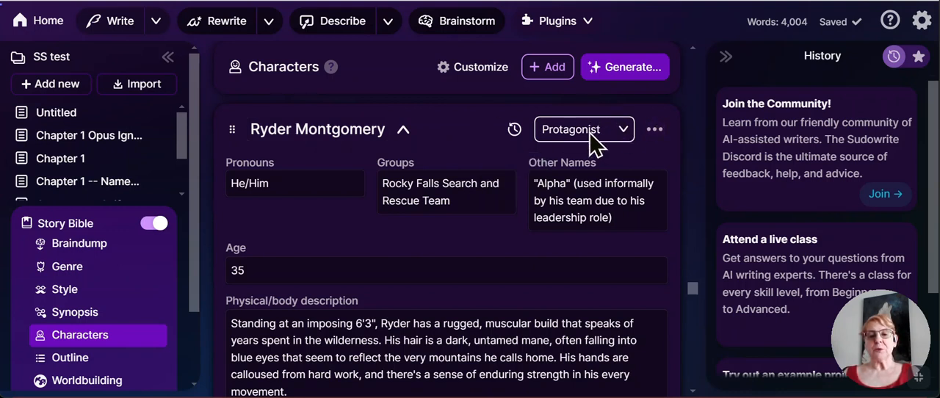
{"action": "mouse_move", "coordinate": [261, 154]}
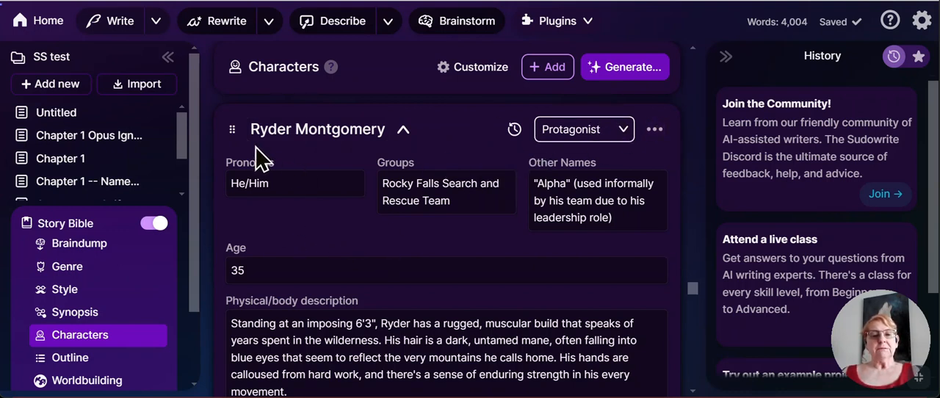
{"action": "mouse_move", "coordinate": [426, 235]}
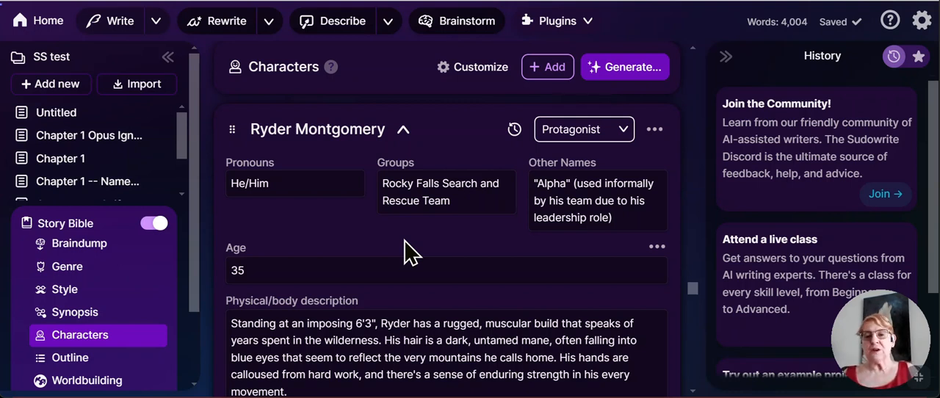
{"action": "mouse_move", "coordinate": [595, 252]}
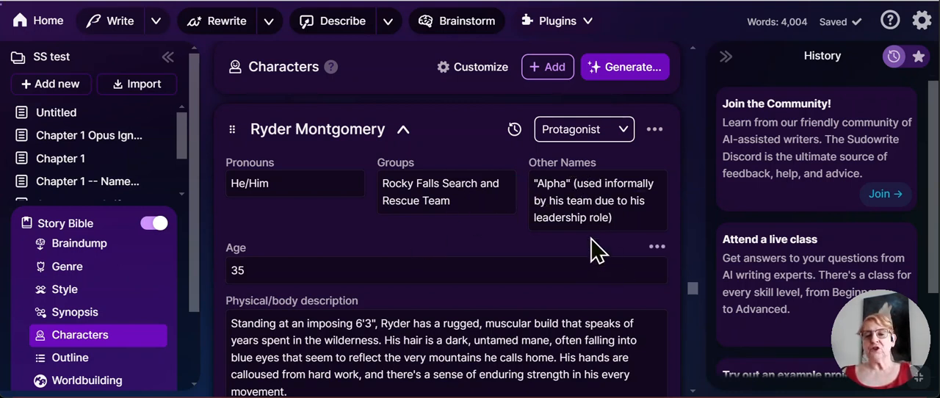
- Scroll through the character cards for Ryder Montgomery, Harper Sinclair, Emma Dawson and Carlos Martinez, each with a Species trait
{"action": "scroll", "scroll_direction": "down", "scroll_amount": 3}
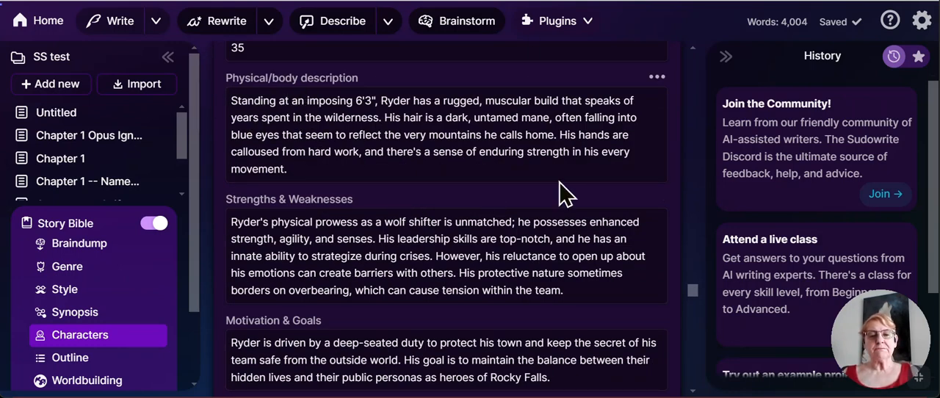
{"action": "scroll", "scroll_direction": "down", "scroll_amount": 3}
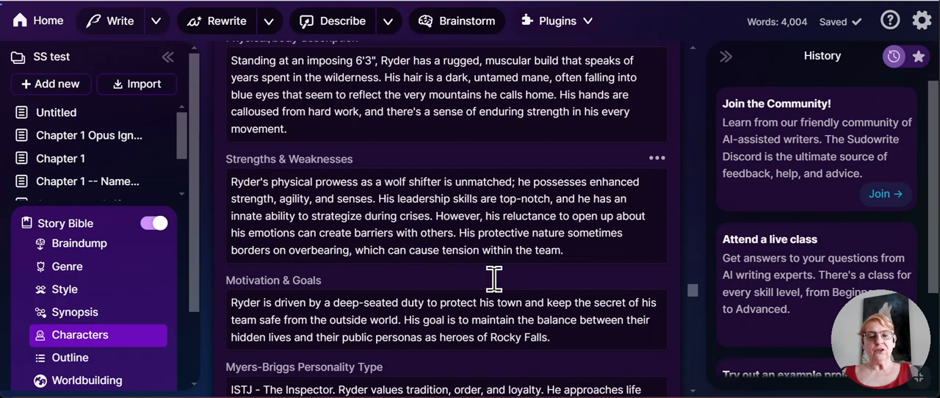
{"action": "scroll", "scroll_direction": "down", "scroll_amount": 3}
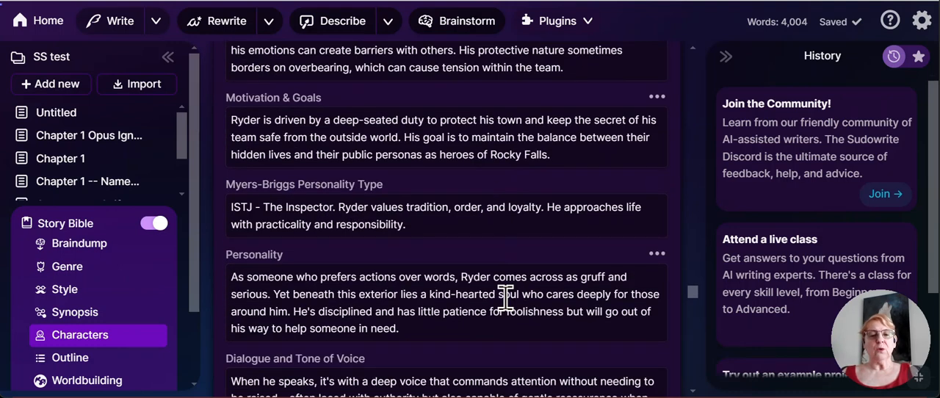
{"action": "scroll", "scroll_direction": "down", "scroll_amount": 3}
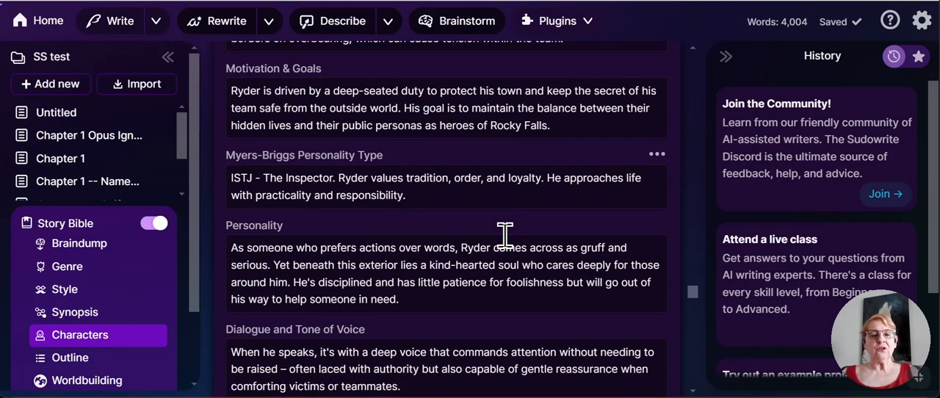
{"action": "scroll", "scroll_direction": "down", "scroll_amount": 3}
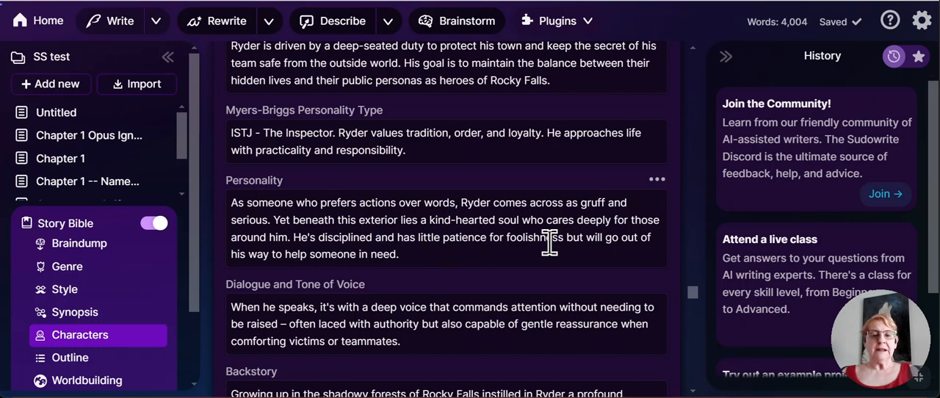
{"action": "scroll", "scroll_direction": "down", "scroll_amount": 3}
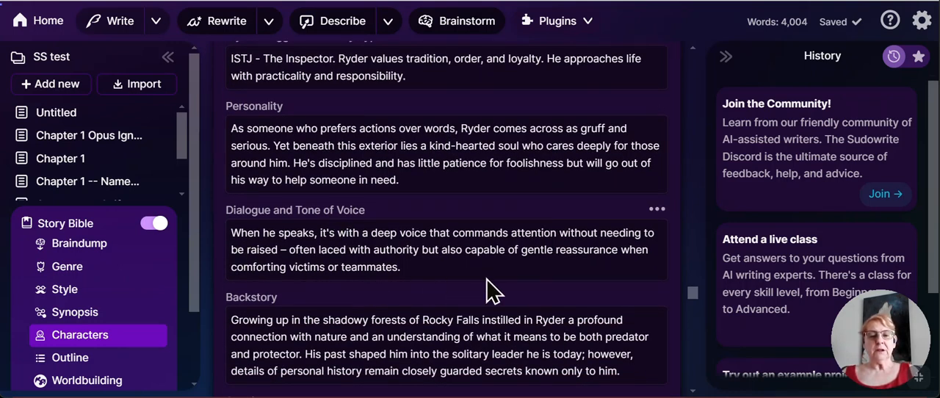
{"action": "scroll", "scroll_direction": "down", "scroll_amount": 3}
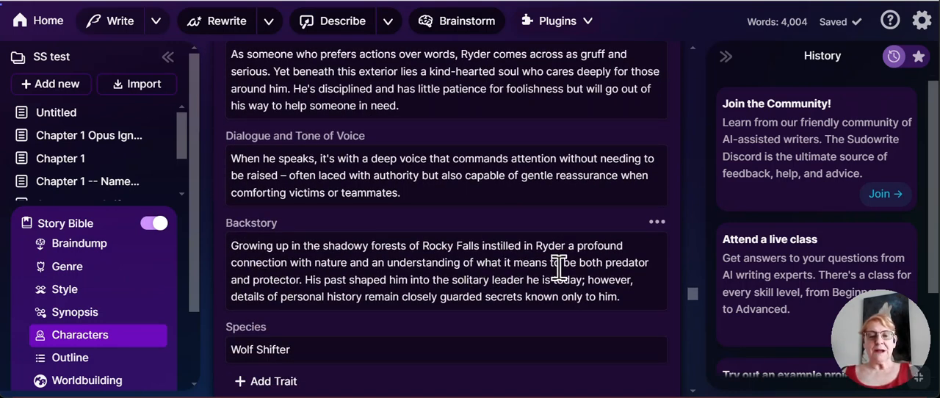
{"action": "scroll", "scroll_direction": "down", "scroll_amount": 3}
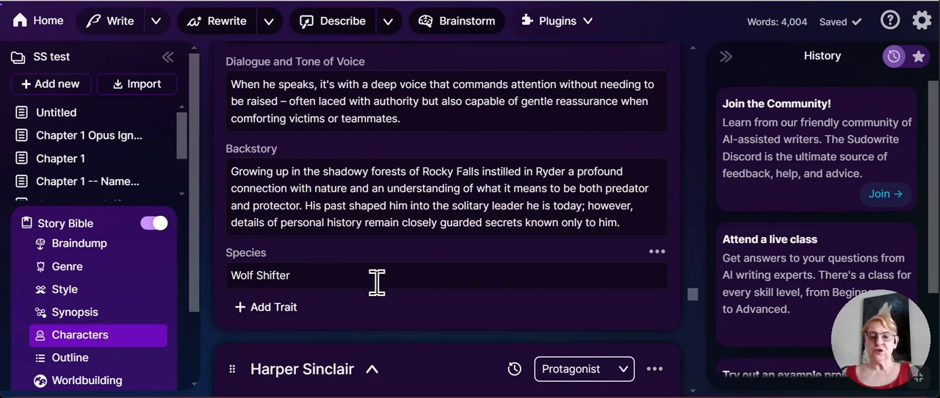
{"action": "scroll", "scroll_direction": "down", "scroll_amount": 3}
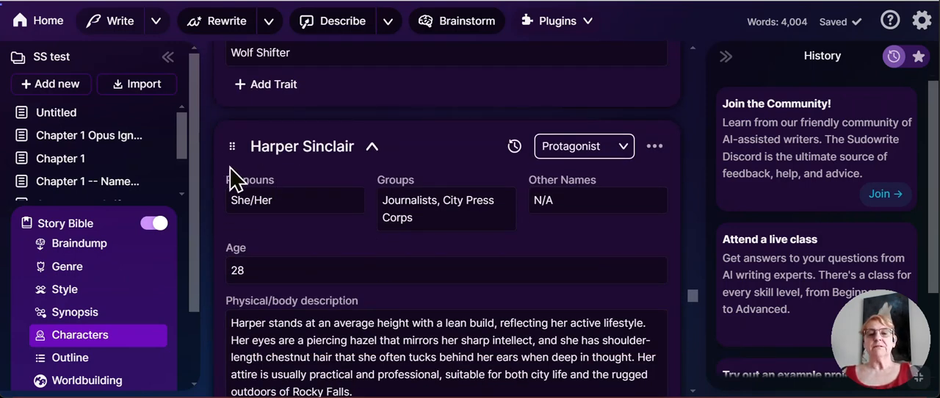
{"action": "mouse_move", "coordinate": [467, 150]}
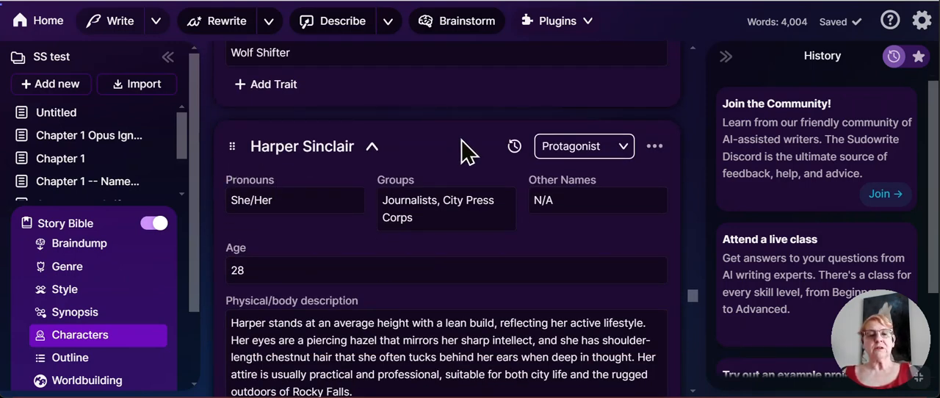
{"action": "mouse_move", "coordinate": [477, 243]}
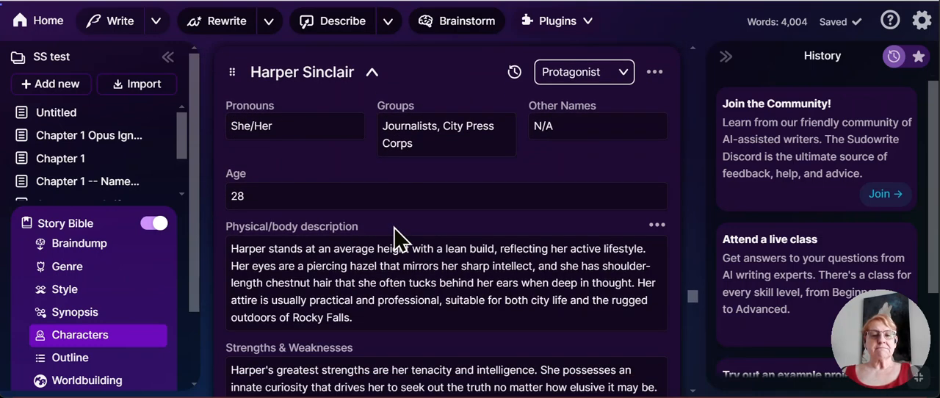
{"action": "scroll", "scroll_direction": "down", "scroll_amount": 3}
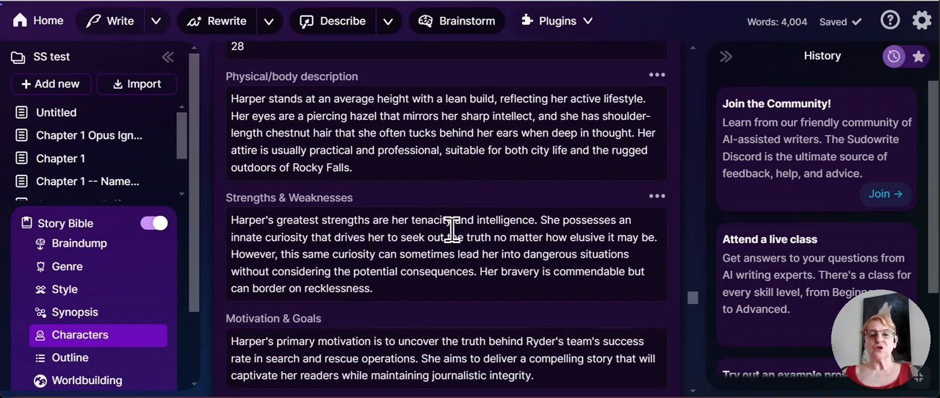
{"action": "scroll", "scroll_direction": "down", "scroll_amount": 3}
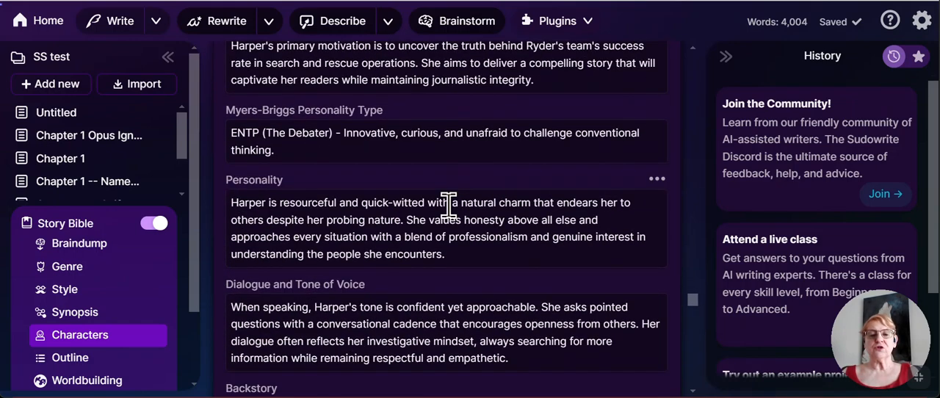
{"action": "scroll", "scroll_direction": "down", "scroll_amount": 3}
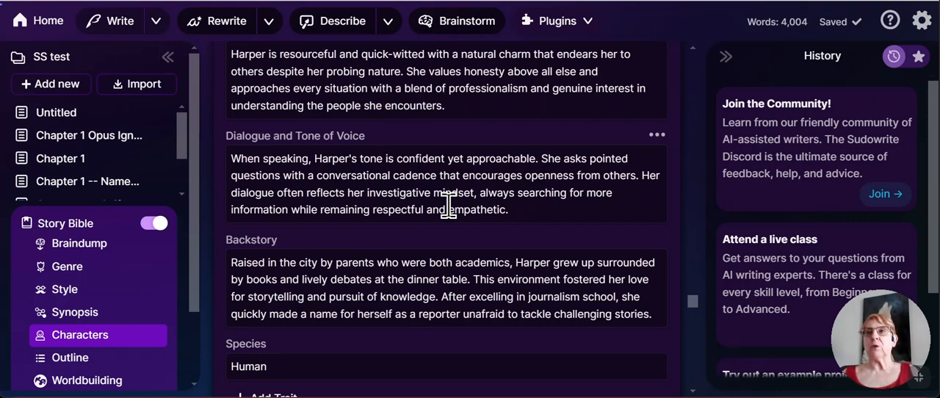
{"action": "scroll", "scroll_direction": "down", "scroll_amount": 3}
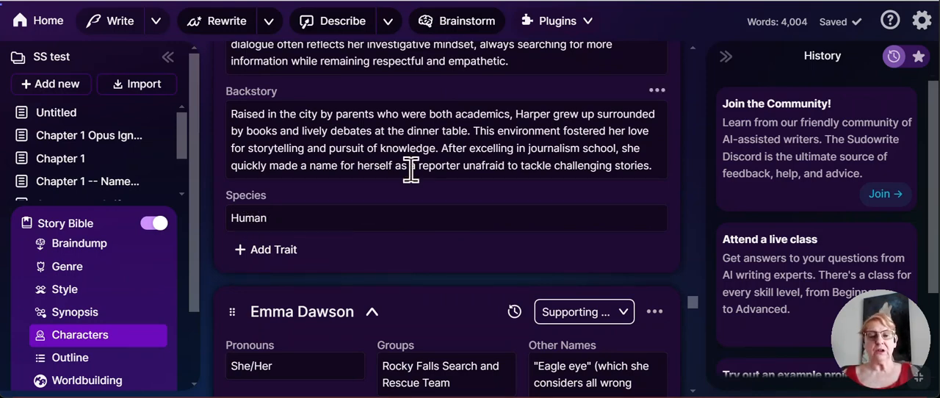
{"action": "scroll", "scroll_direction": "down", "scroll_amount": 3}
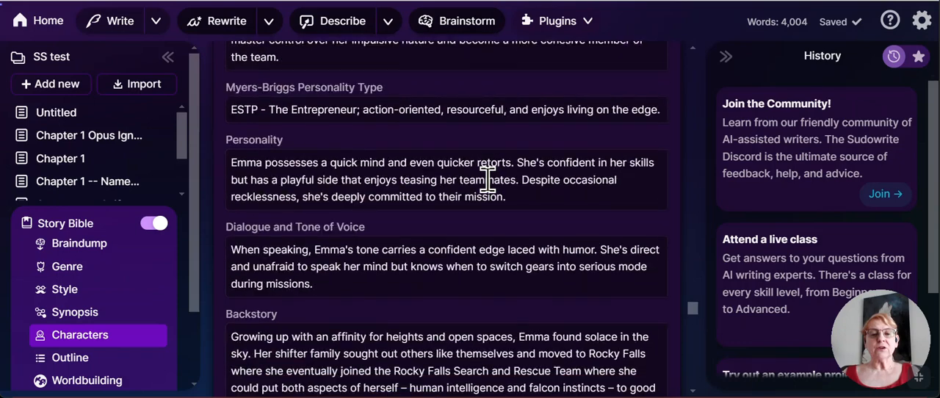
{"action": "scroll", "scroll_direction": "down", "scroll_amount": 3}
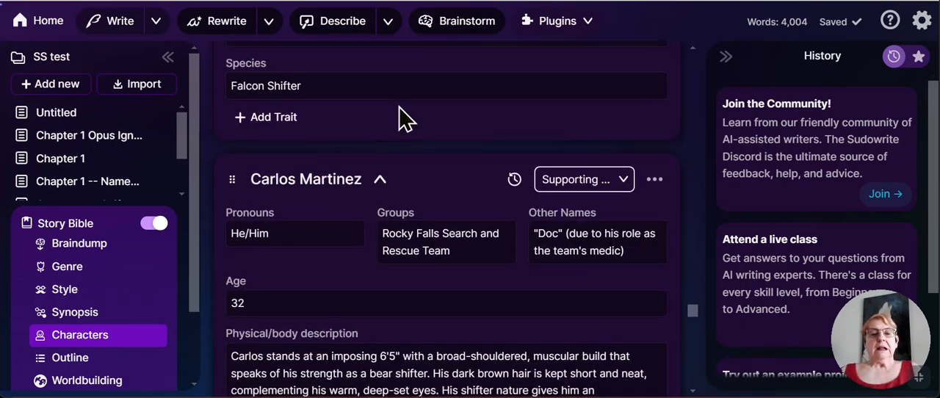
{"action": "scroll", "scroll_direction": "down", "scroll_amount": 3}
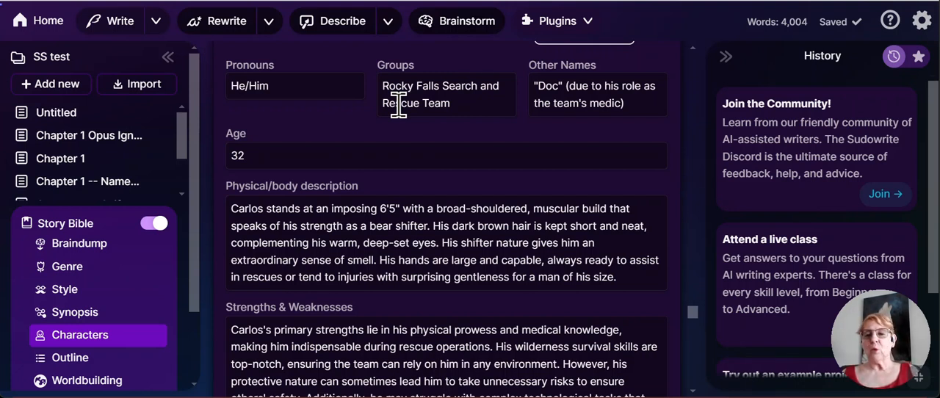
{"action": "scroll", "scroll_direction": "down", "scroll_amount": 3}
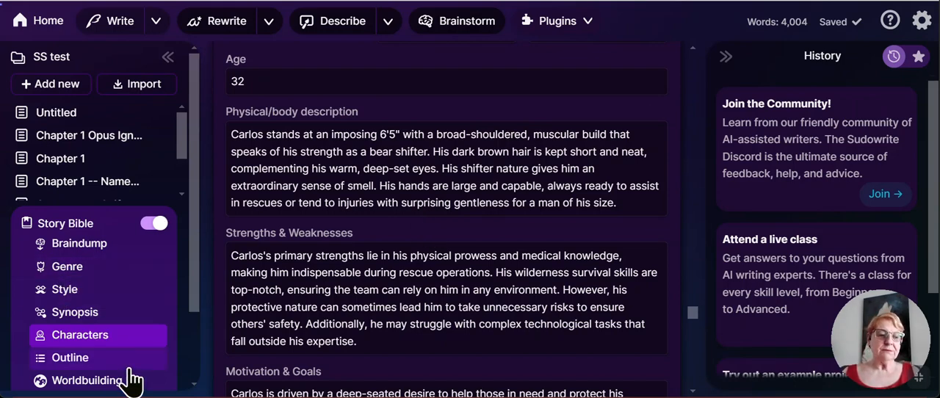
- Review the Worldbuilding cards for the Rocky Falls setting, organization and culture entries
{"action": "left_click", "coordinate": [85, 379]}
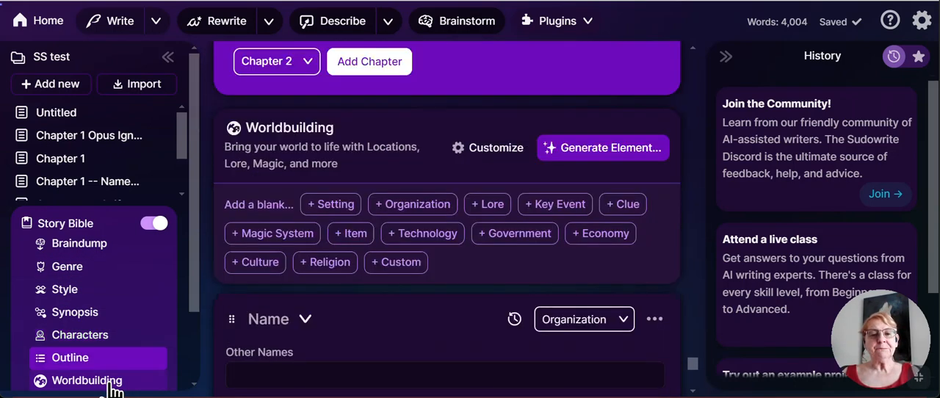
{"action": "scroll", "scroll_direction": "down", "scroll_amount": 3}
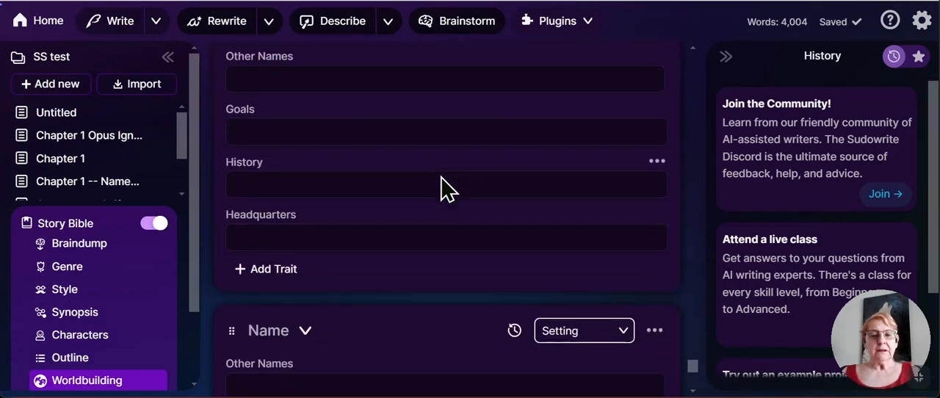
{"action": "scroll", "scroll_direction": "down", "scroll_amount": 3}
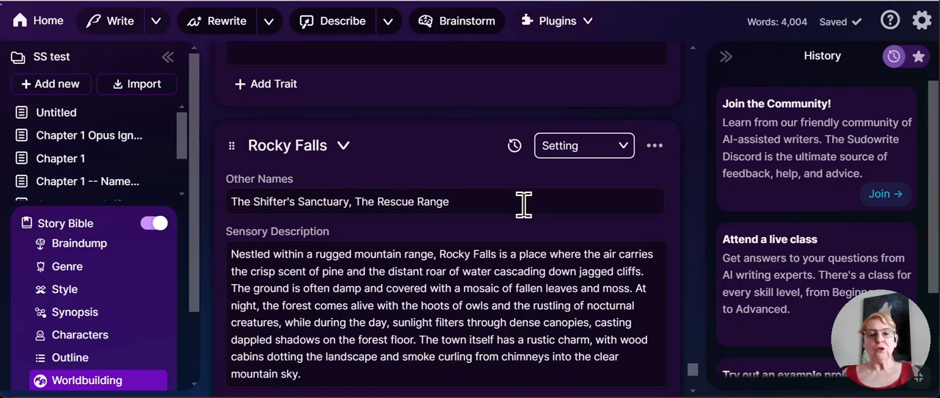
{"action": "mouse_move", "coordinate": [564, 206]}
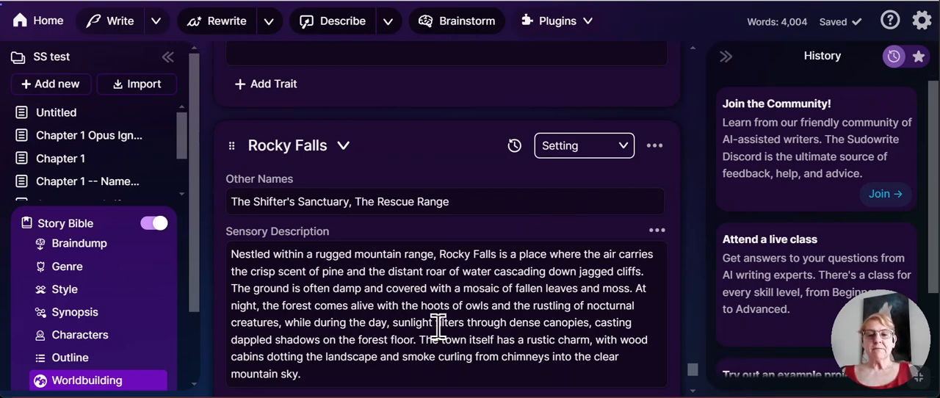
{"action": "scroll", "scroll_direction": "down", "scroll_amount": 3}
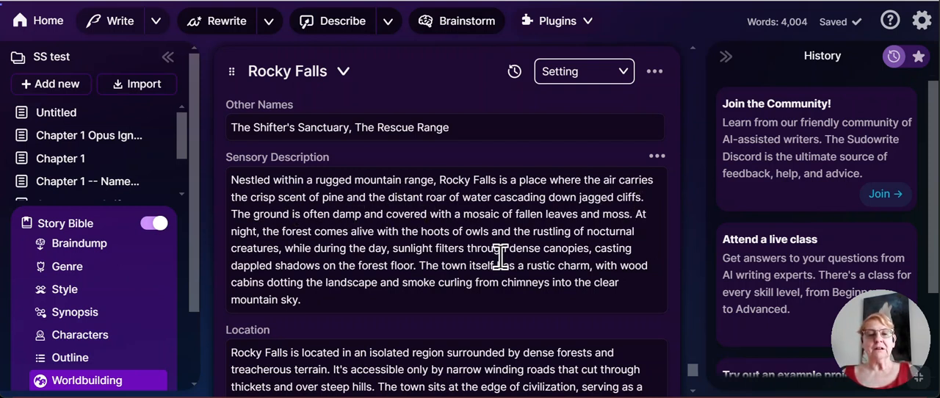
{"action": "mouse_move", "coordinate": [481, 206]}
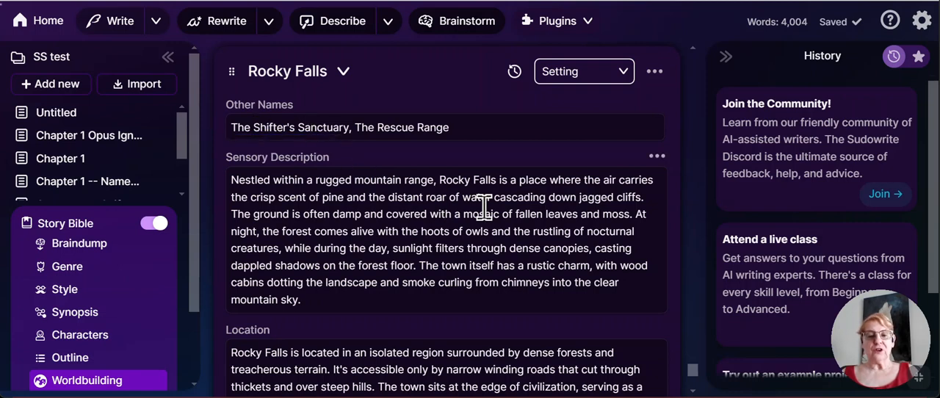
{"action": "scroll", "scroll_direction": "down", "scroll_amount": 3}
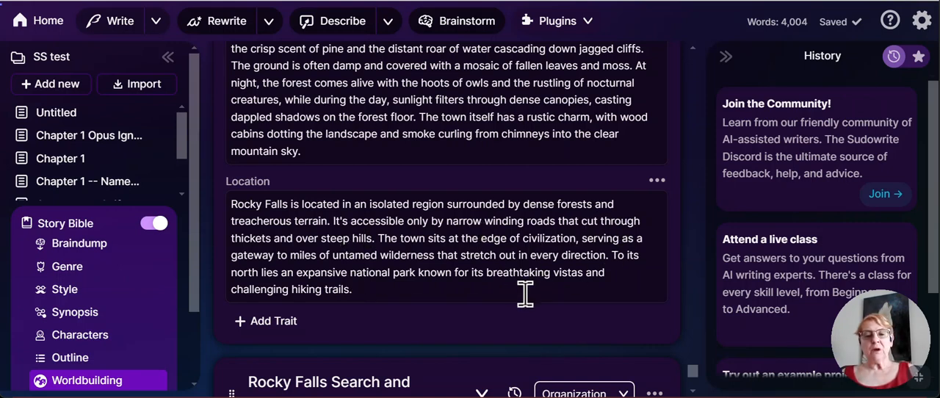
{"action": "scroll", "scroll_direction": "down", "scroll_amount": 3}
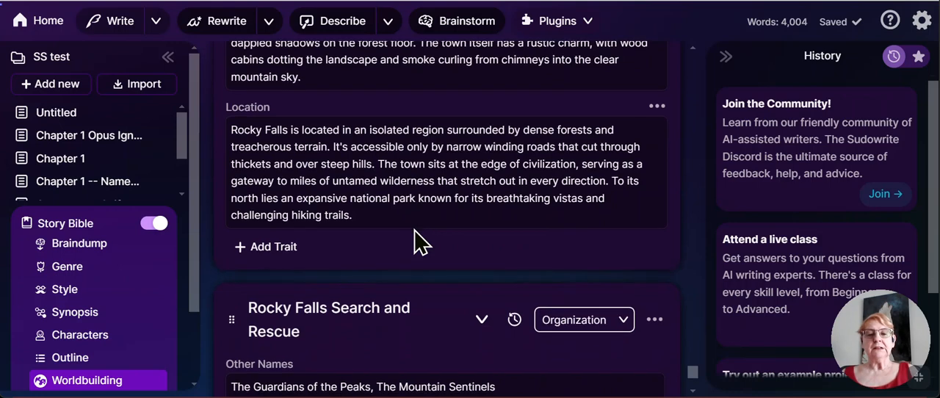
{"action": "scroll", "scroll_direction": "down", "scroll_amount": 3}
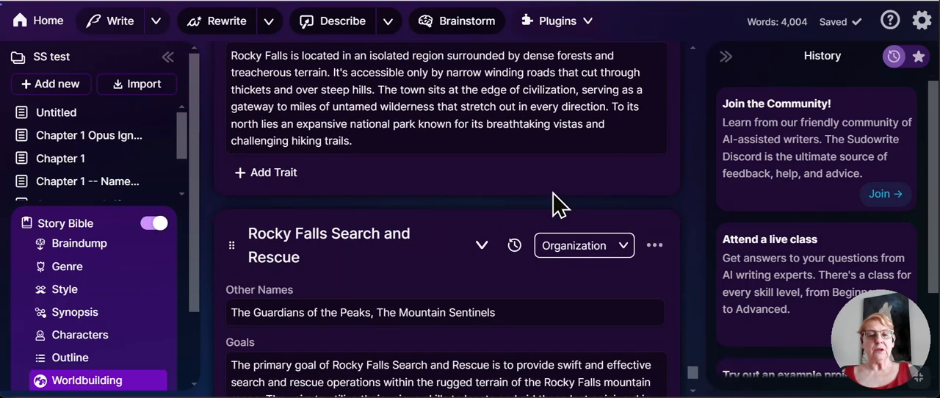
{"action": "scroll", "scroll_direction": "down", "scroll_amount": 3}
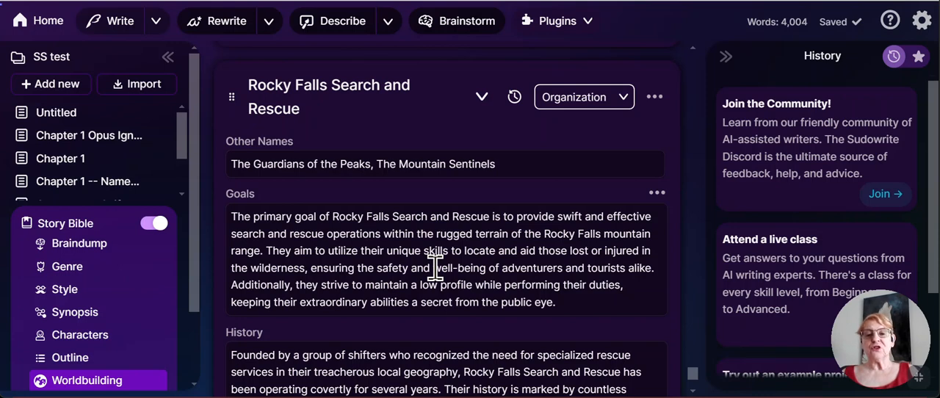
{"action": "scroll", "scroll_direction": "down", "scroll_amount": 3}
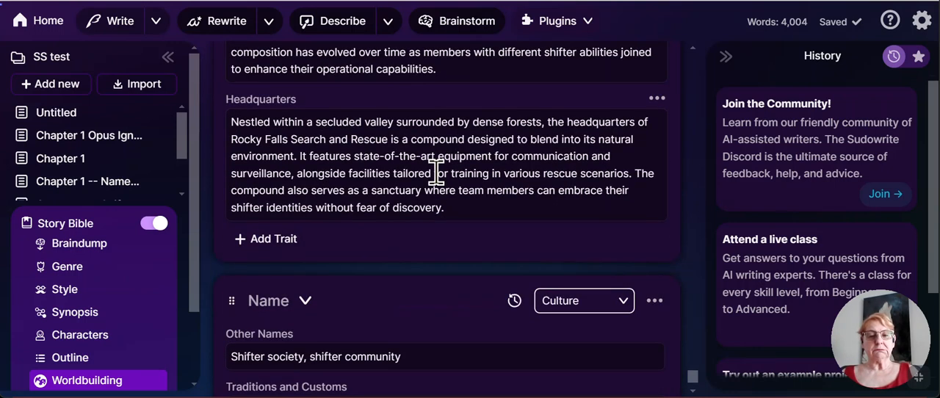
{"action": "scroll", "scroll_direction": "down", "scroll_amount": 3}
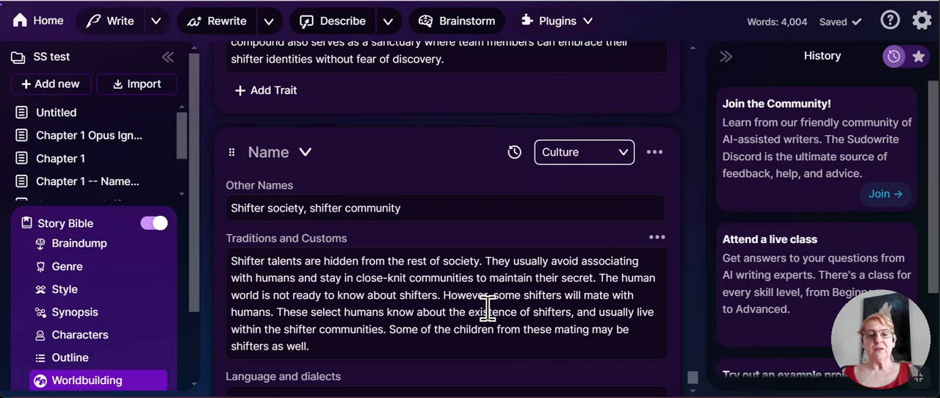
{"action": "scroll", "scroll_direction": "down", "scroll_amount": 3}
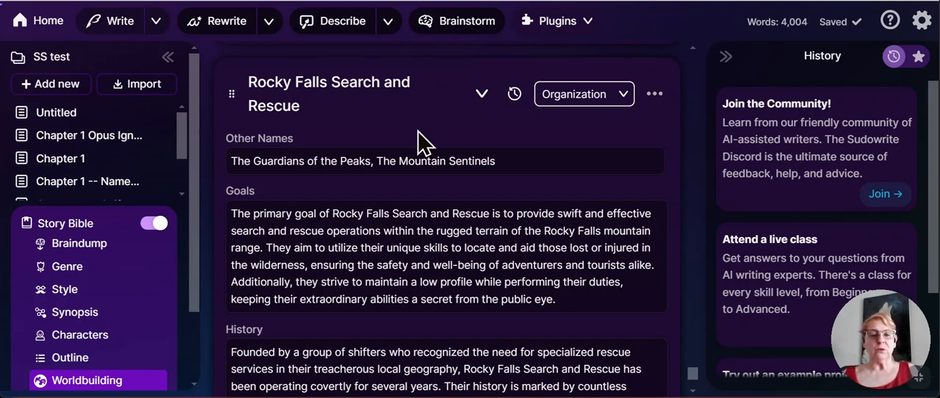
{"action": "mouse_move", "coordinate": [379, 213]}
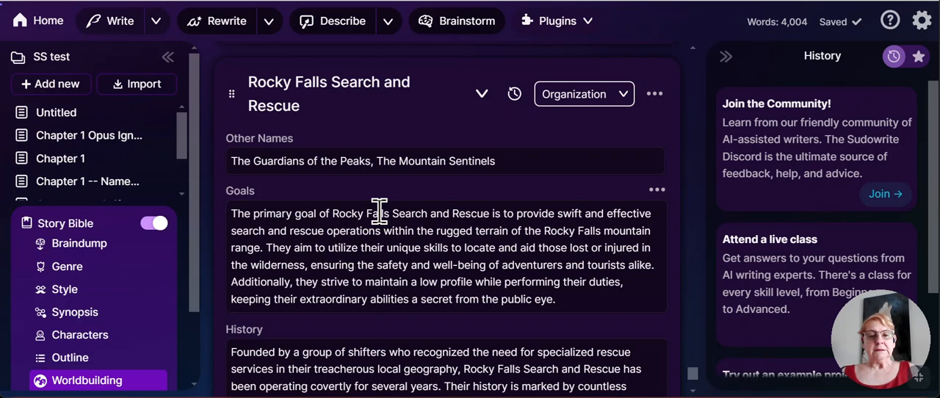
{"action": "scroll", "scroll_direction": "down", "scroll_amount": 3}
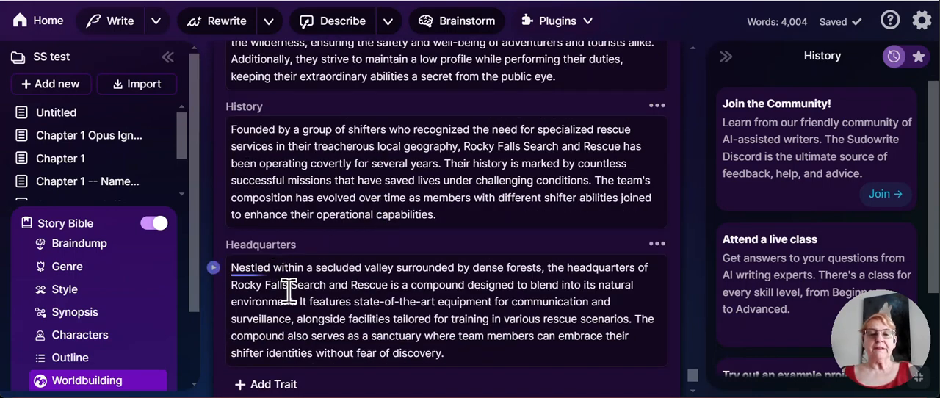
{"action": "scroll", "scroll_direction": "down", "scroll_amount": 3}
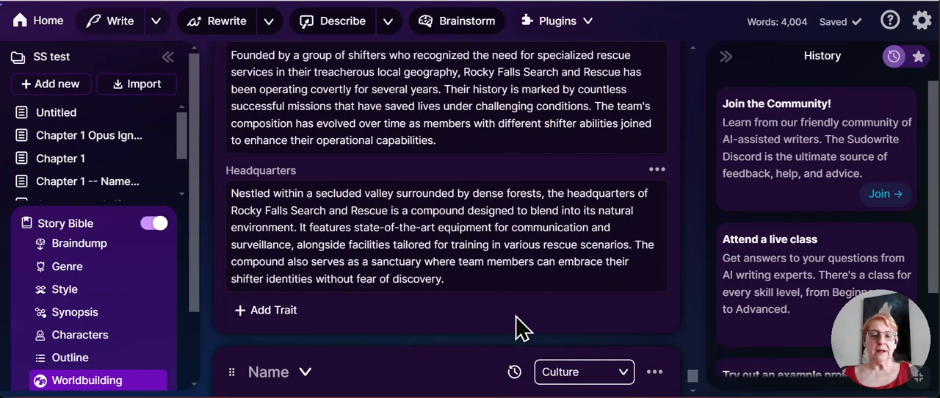
{"action": "scroll", "scroll_direction": "down", "scroll_amount": 3}
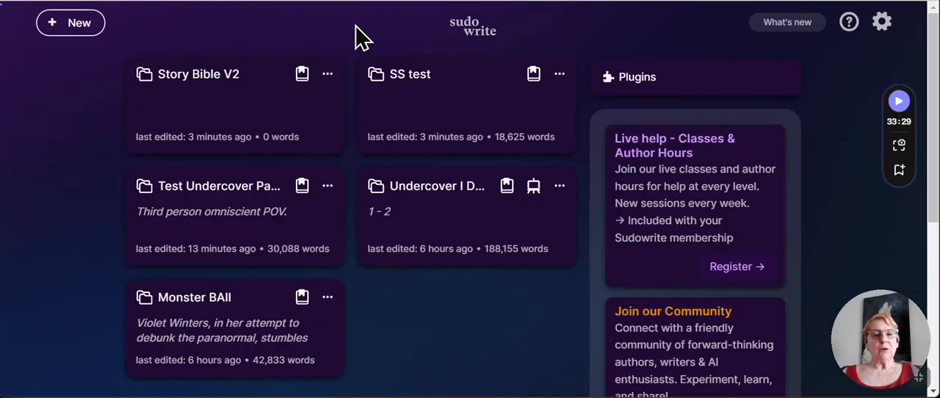
{"action": "mouse_move", "coordinate": [200, 192]}
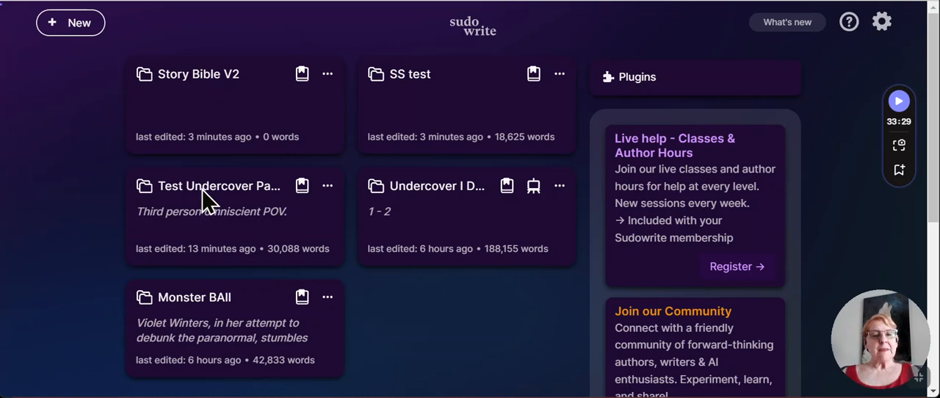
- Open the Test Undercover Passion project and review the Jake, Lila and Marcus Martinez character cards with their Species trait
{"action": "left_click", "coordinate": [218, 185]}
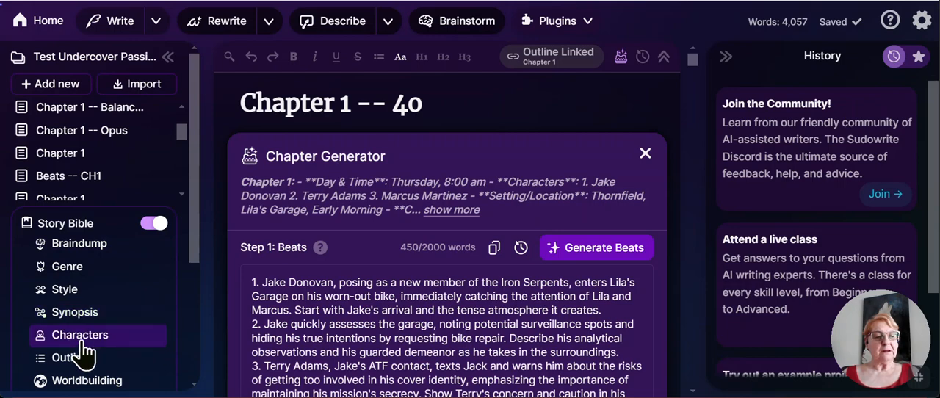
{"action": "left_click", "coordinate": [79, 335]}
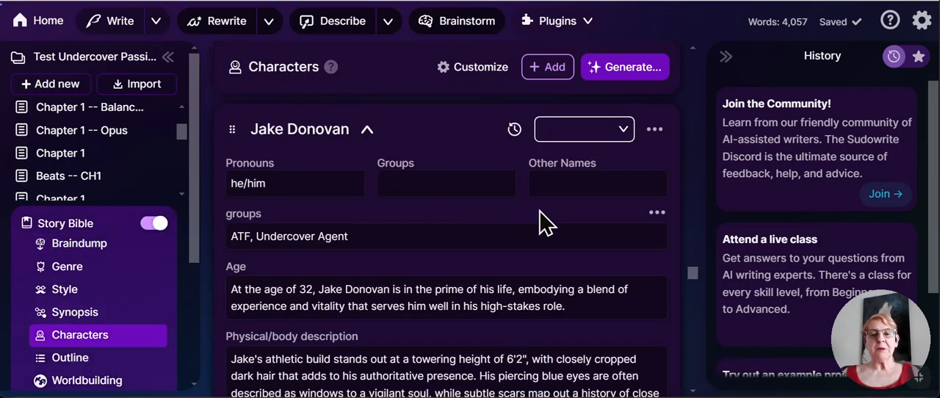
{"action": "mouse_move", "coordinate": [423, 144]}
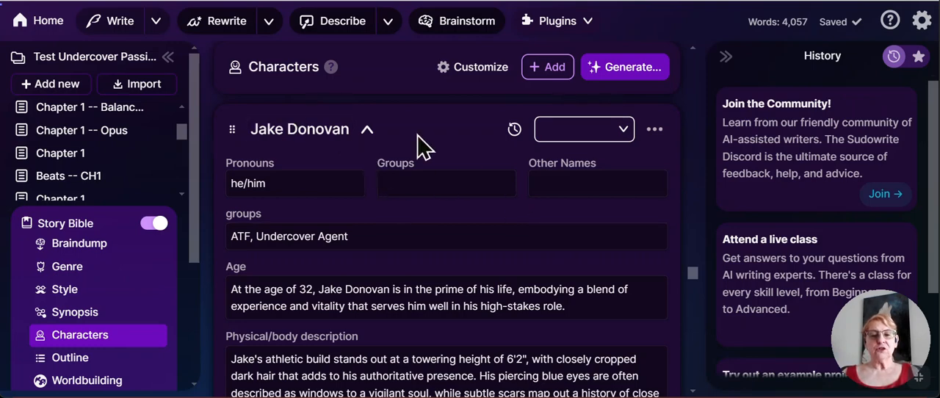
{"action": "mouse_move", "coordinate": [429, 155]}
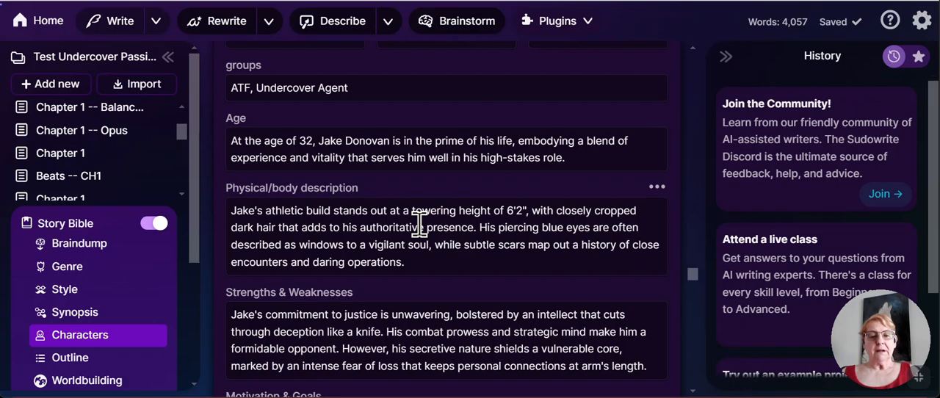
{"action": "scroll", "scroll_direction": "down", "scroll_amount": 3}
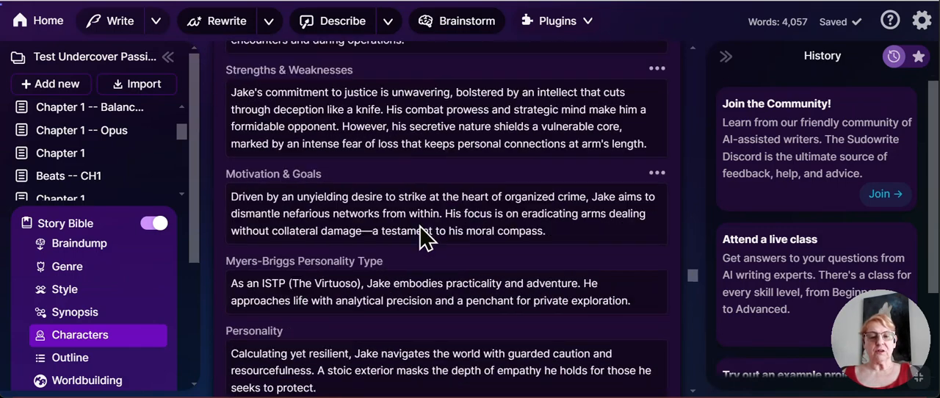
{"action": "scroll", "scroll_direction": "down", "scroll_amount": 3}
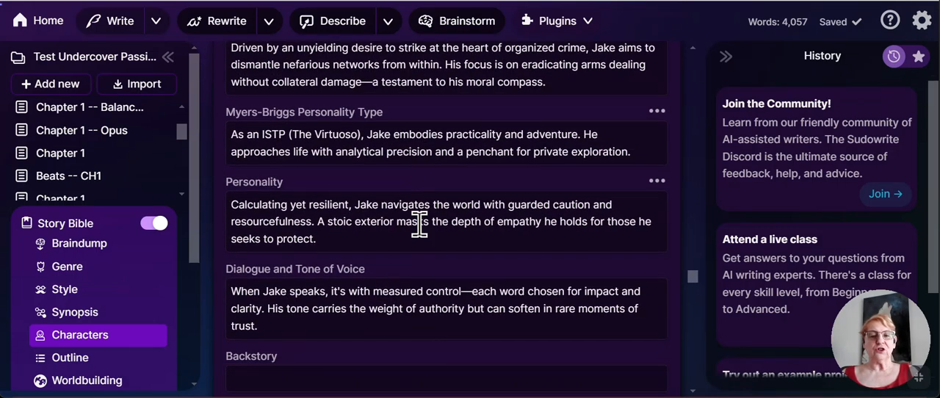
{"action": "scroll", "scroll_direction": "down", "scroll_amount": 3}
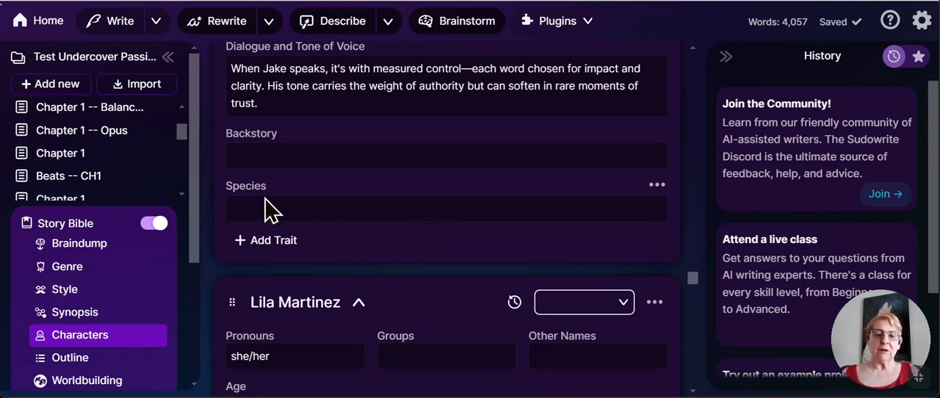
{"action": "scroll", "scroll_direction": "down", "scroll_amount": 3}
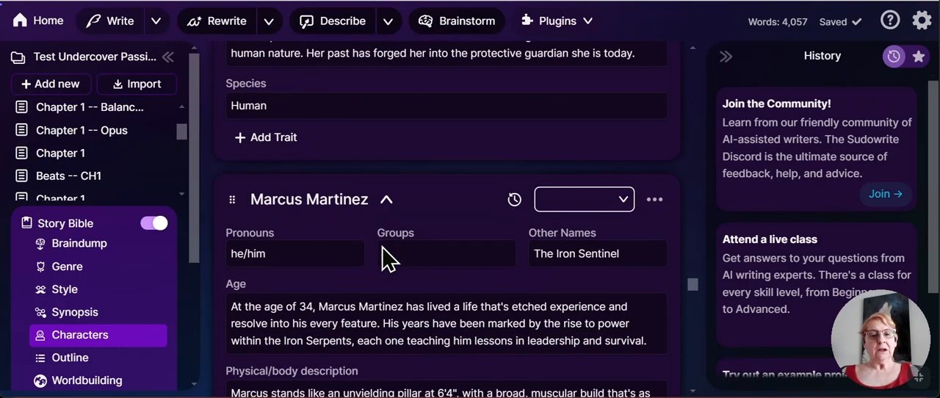
{"action": "mouse_move", "coordinate": [282, 125]}
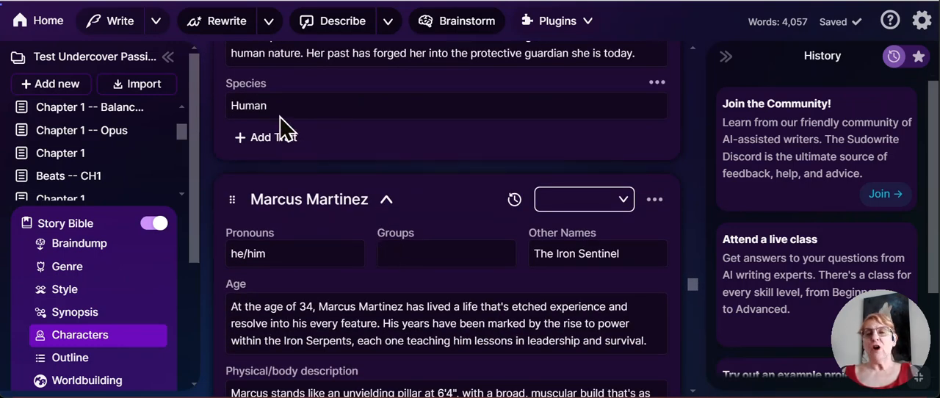
{"action": "mouse_move", "coordinate": [389, 110]}
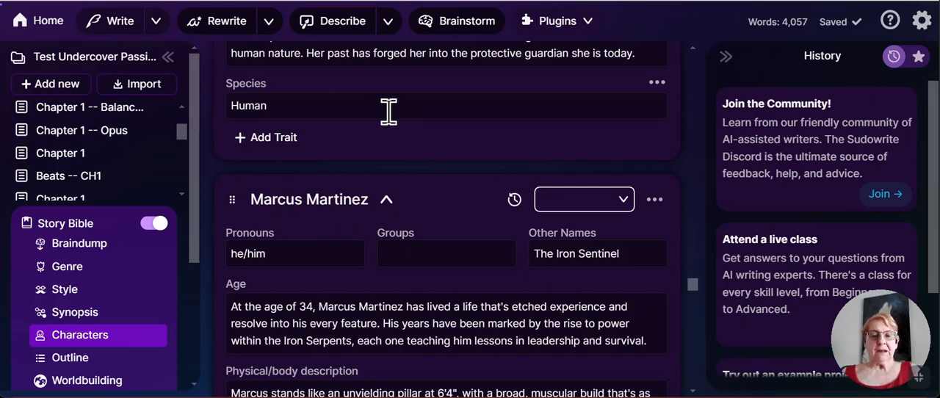
{"action": "scroll", "scroll_direction": "down", "scroll_amount": 3}
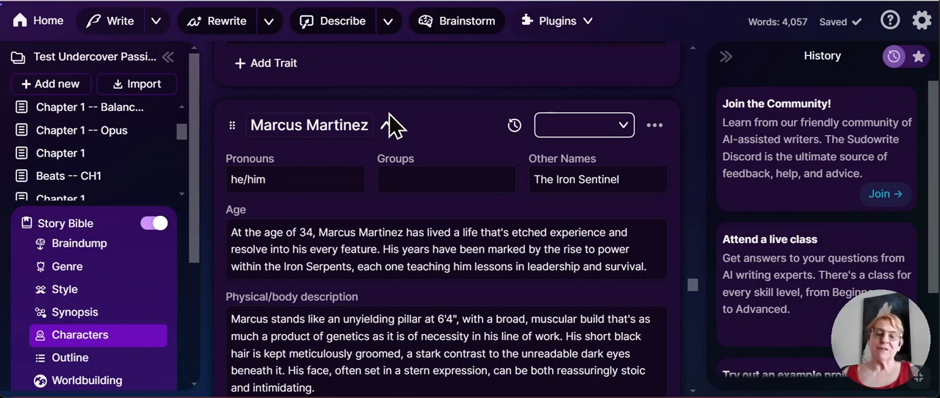
{"action": "left_click", "coordinate": [387, 125]}
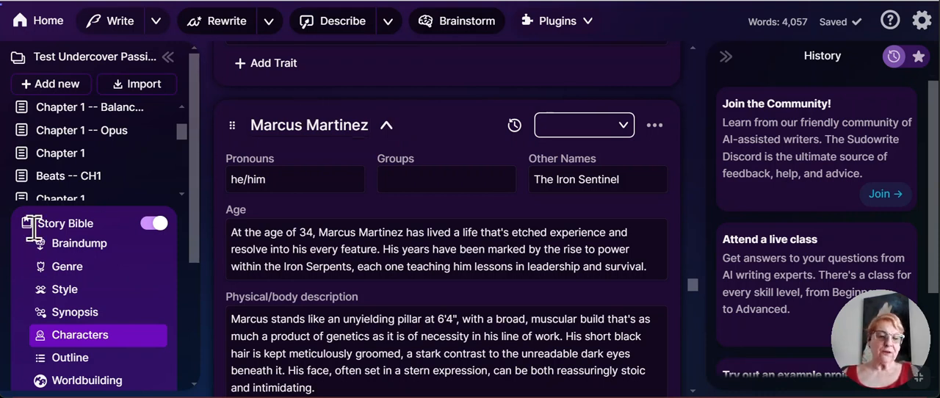
- Review the Worldbuilding cards for Iron Serpents' Territory, the ATF Field Office and the Iron Serpents Motorcycle Club
{"action": "left_click", "coordinate": [86, 379]}
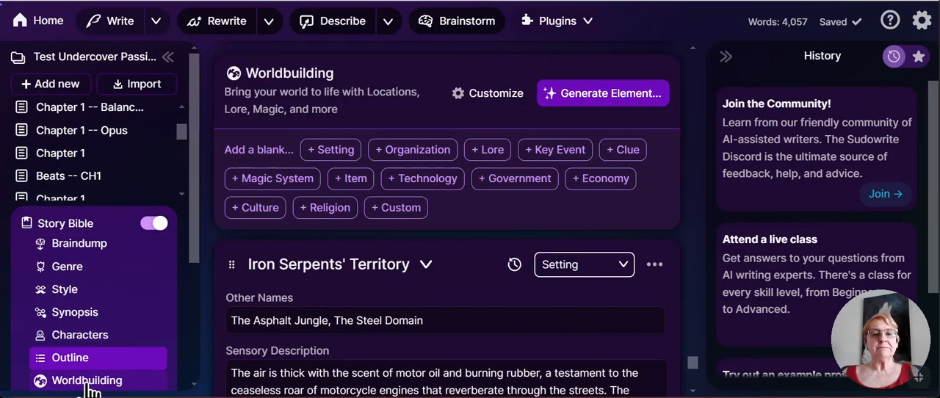
{"action": "left_click", "coordinate": [86, 380]}
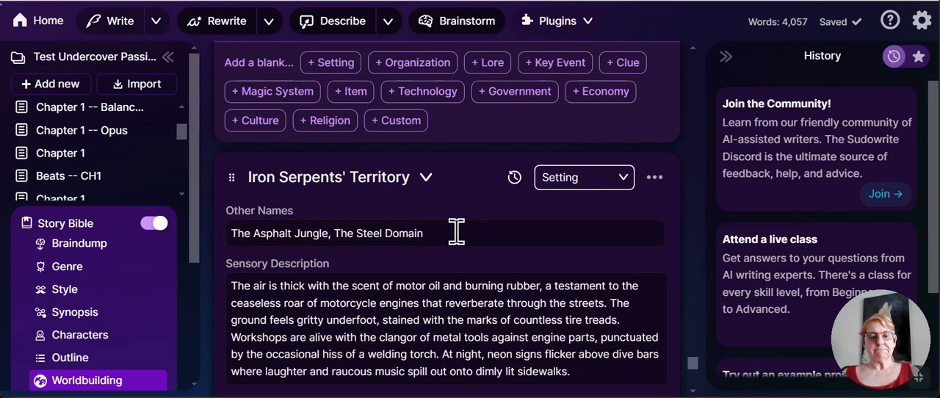
{"action": "mouse_move", "coordinate": [570, 235]}
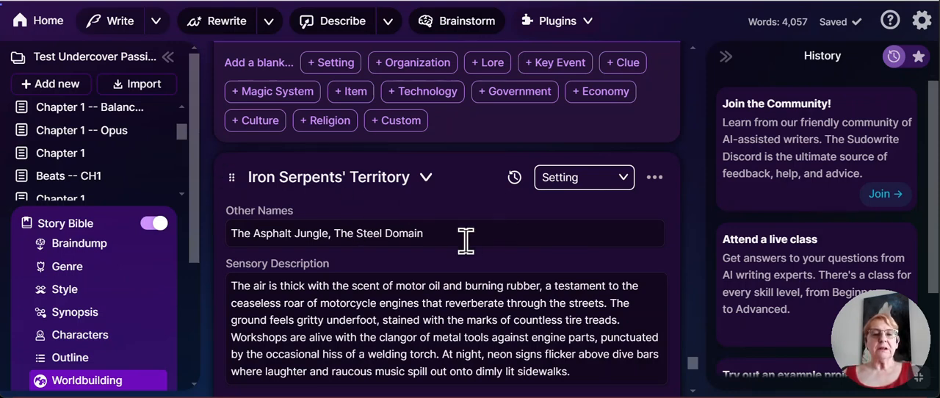
{"action": "scroll", "scroll_direction": "down", "scroll_amount": 3}
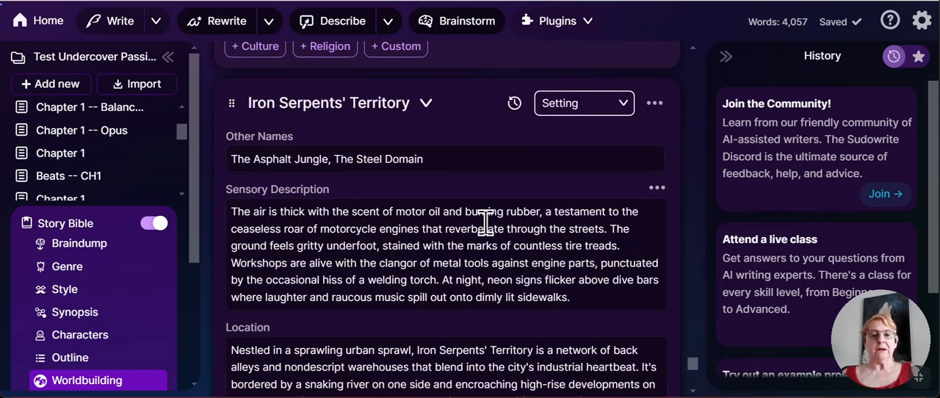
{"action": "scroll", "scroll_direction": "down", "scroll_amount": 3}
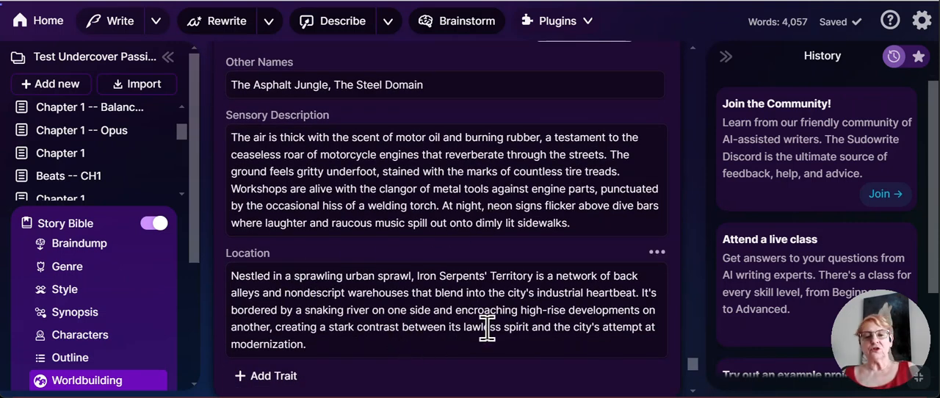
{"action": "scroll", "scroll_direction": "down", "scroll_amount": 3}
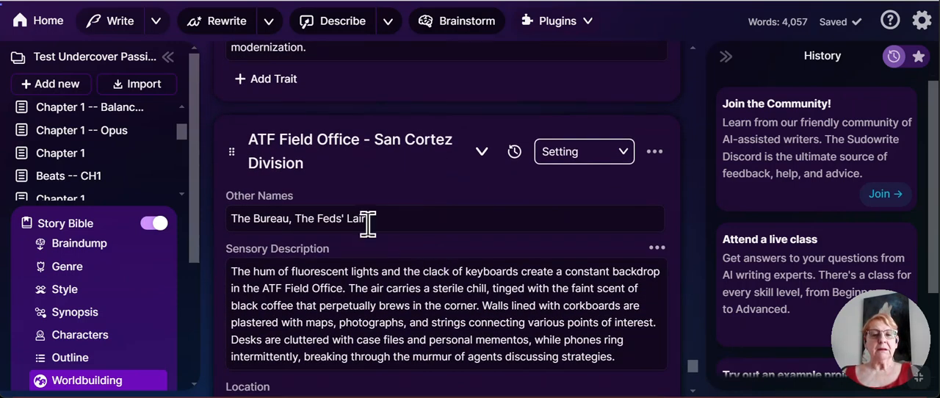
{"action": "mouse_move", "coordinate": [393, 218]}
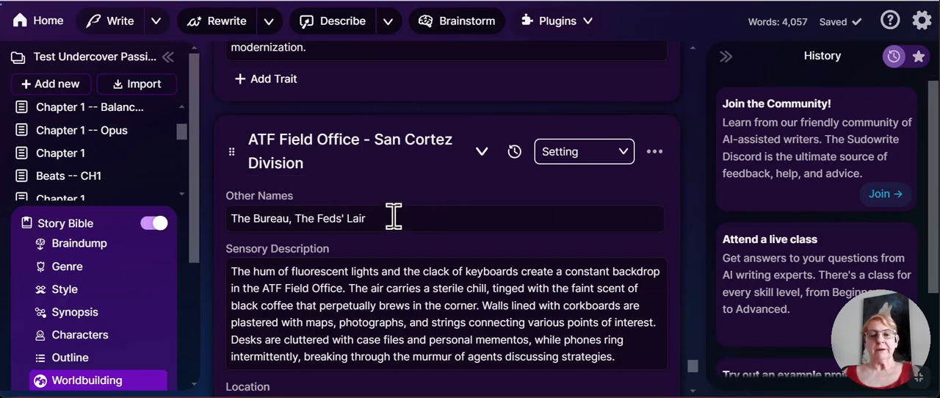
{"action": "mouse_move", "coordinate": [456, 213]}
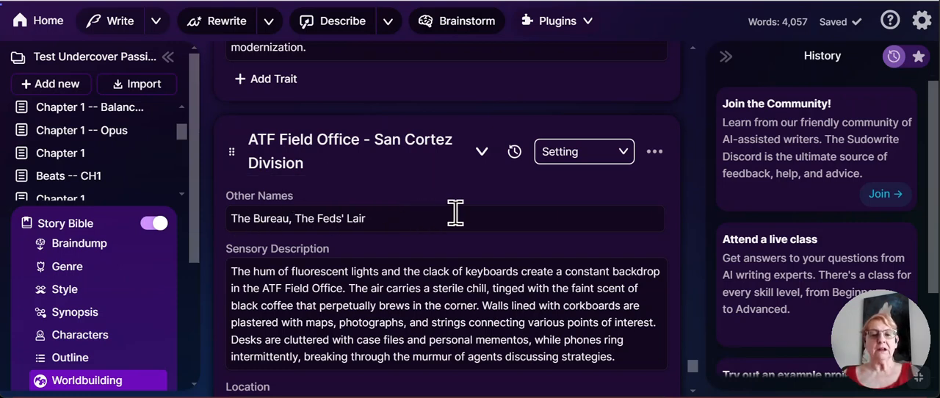
{"action": "scroll", "scroll_direction": "down", "scroll_amount": 3}
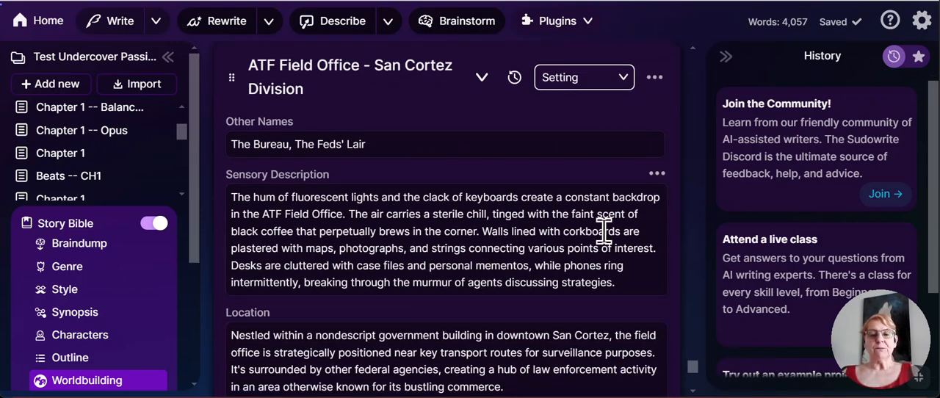
{"action": "scroll", "scroll_direction": "down", "scroll_amount": 3}
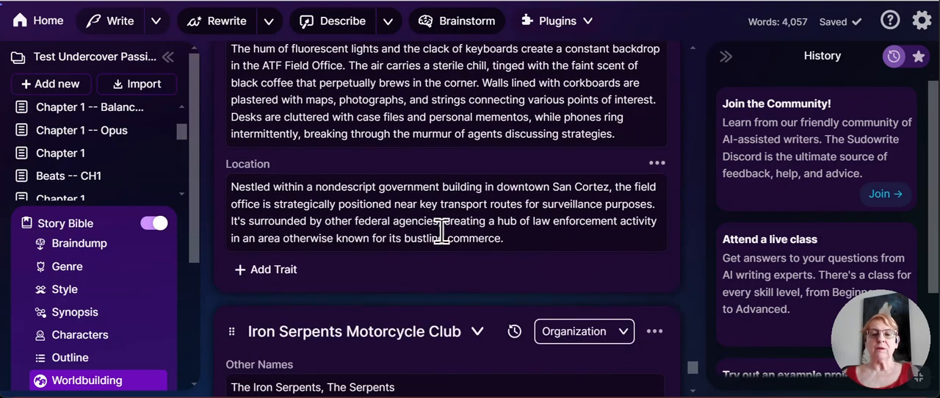
{"action": "scroll", "scroll_direction": "down", "scroll_amount": 3}
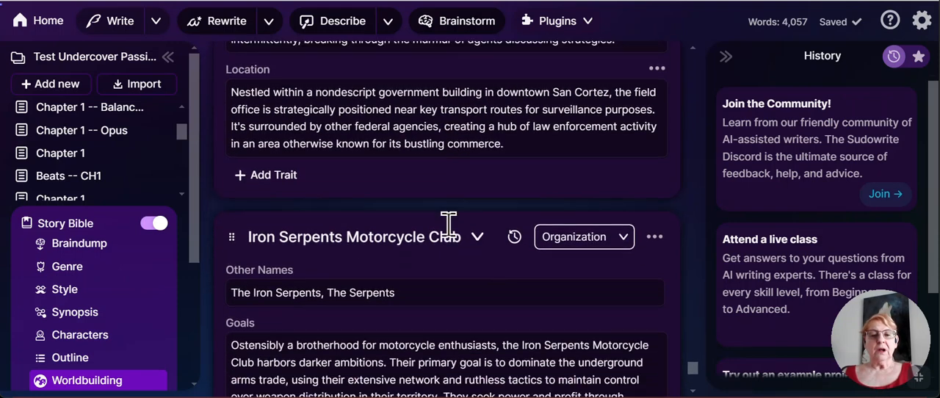
{"action": "scroll", "scroll_direction": "down", "scroll_amount": 3}
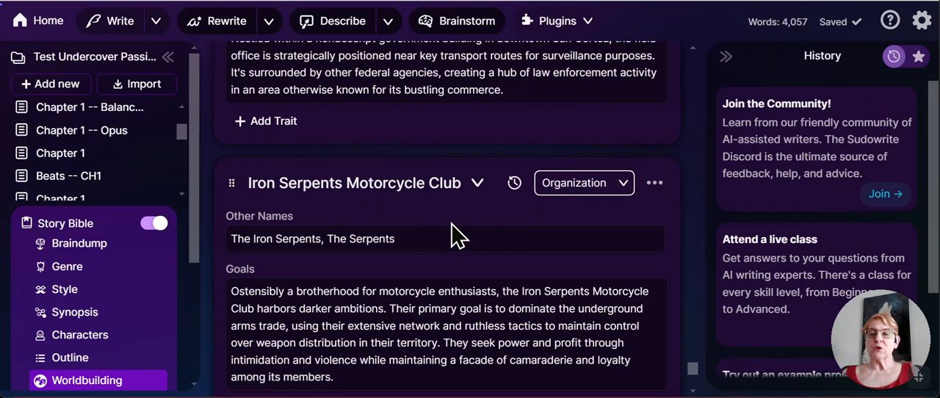
{"action": "scroll", "scroll_direction": "down", "scroll_amount": 3}
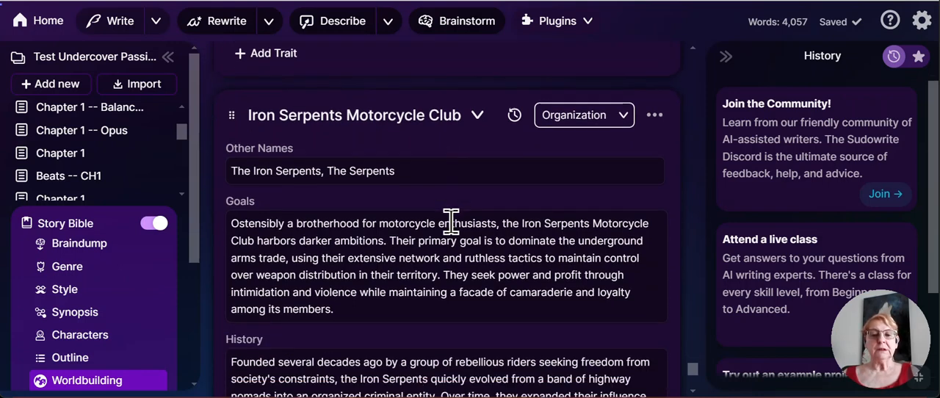
{"action": "scroll", "scroll_direction": "down", "scroll_amount": 3}
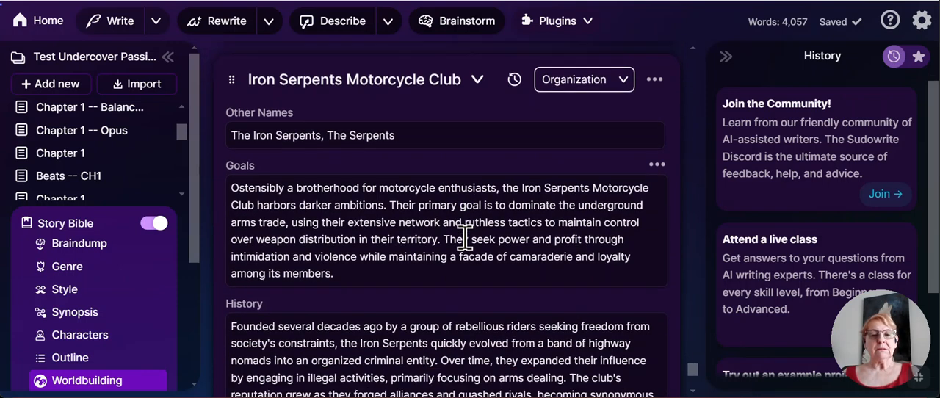
{"action": "scroll", "scroll_direction": "down", "scroll_amount": 3}
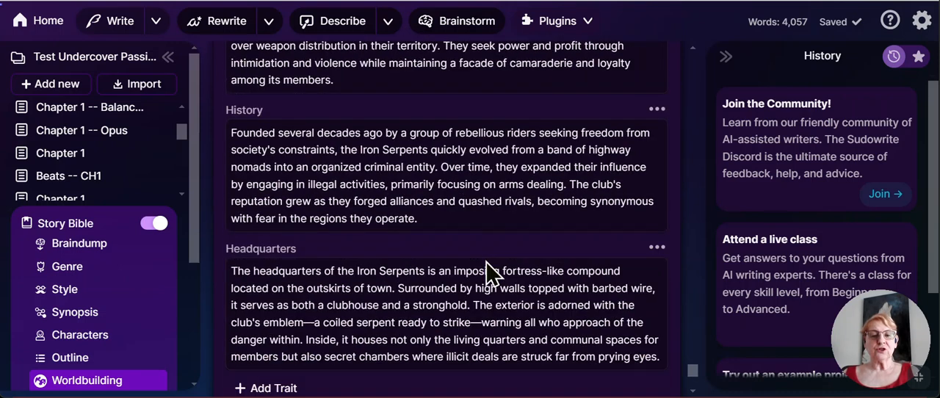
{"action": "scroll", "scroll_direction": "down", "scroll_amount": 3}
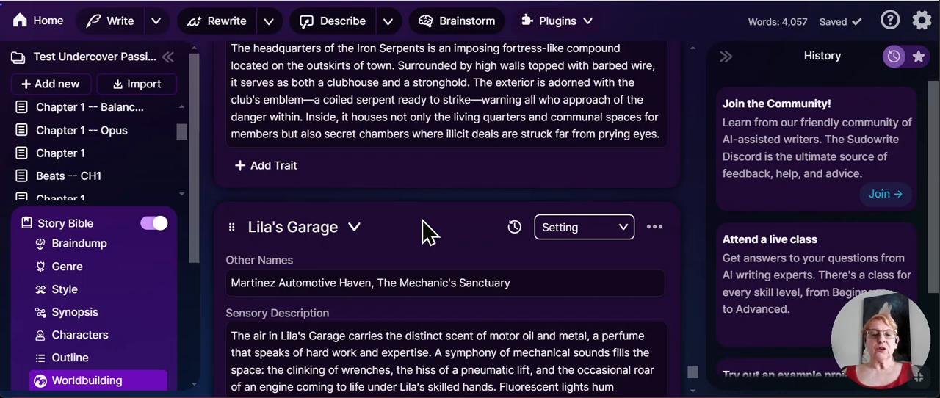
{"action": "scroll", "scroll_direction": "down", "scroll_amount": 3}
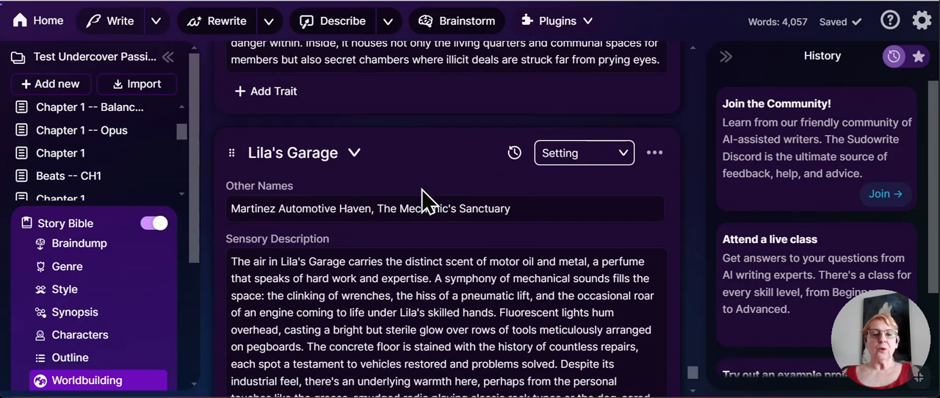
{"action": "scroll", "scroll_direction": "down", "scroll_amount": 3}
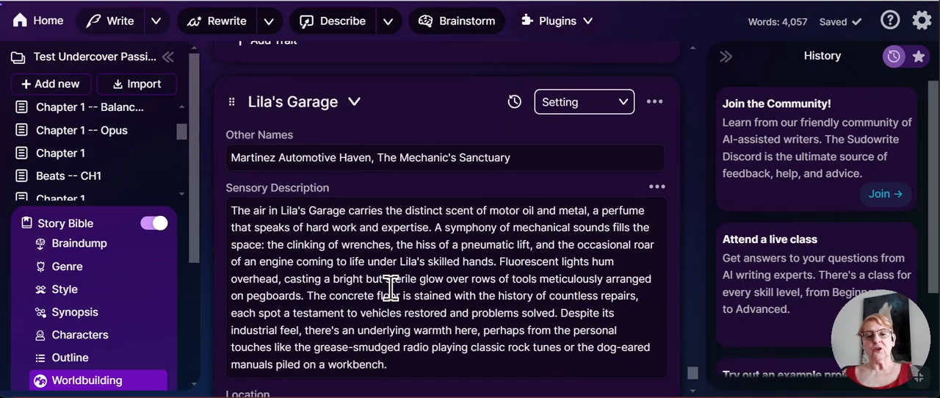
{"action": "scroll", "scroll_direction": "down", "scroll_amount": 3}
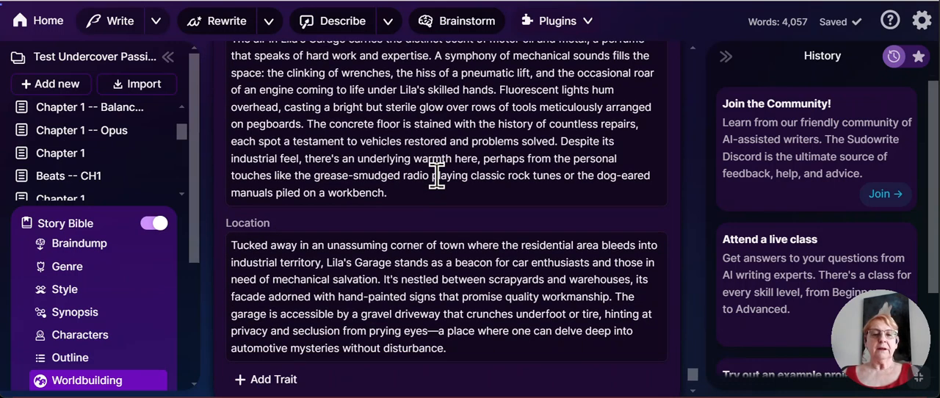
{"action": "scroll", "scroll_direction": "down", "scroll_amount": 3}
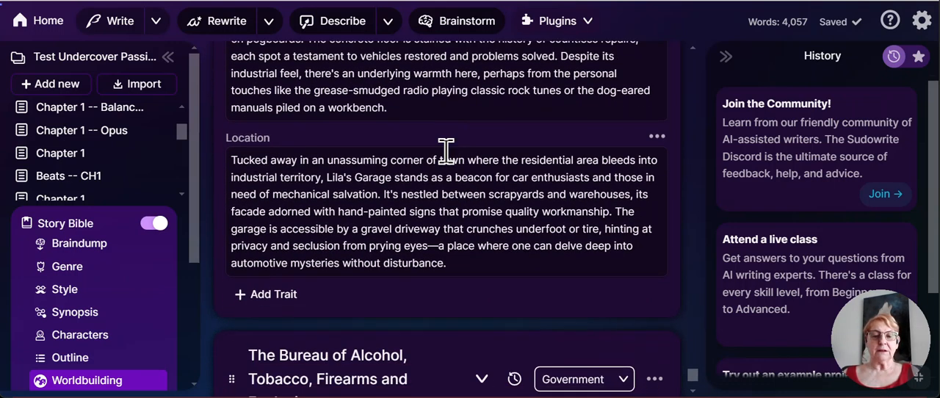
{"action": "scroll", "scroll_direction": "down", "scroll_amount": 3}
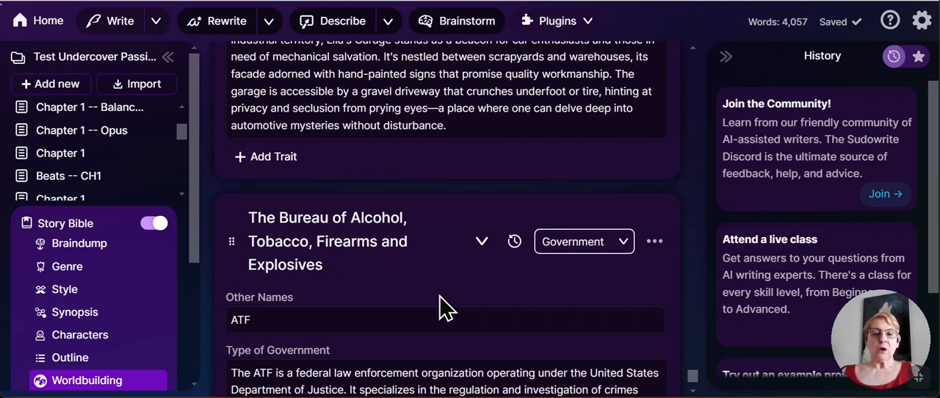
{"action": "mouse_move", "coordinate": [473, 306]}
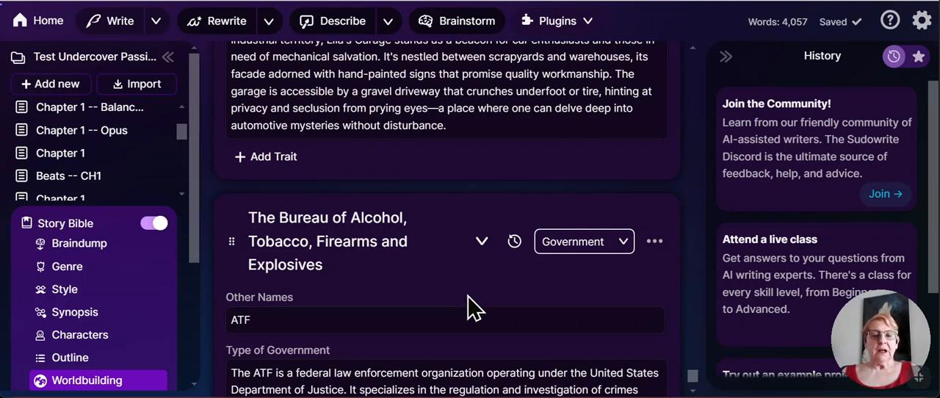
{"action": "mouse_move", "coordinate": [473, 303]}
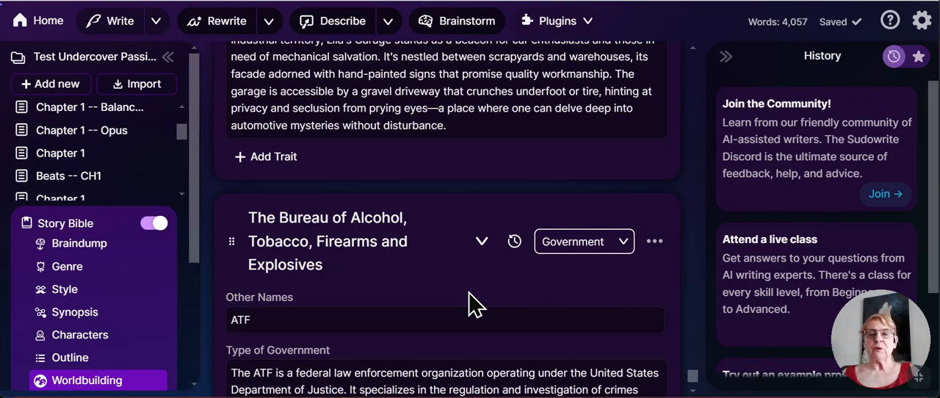
{"action": "scroll", "scroll_direction": "down", "scroll_amount": 3}
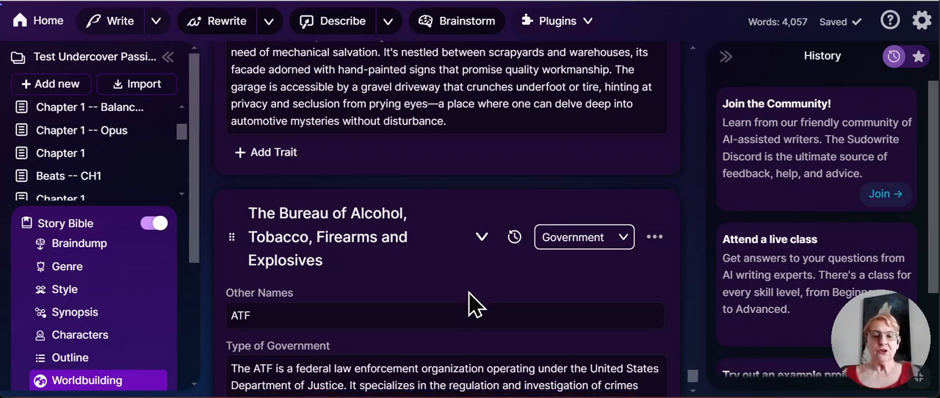
{"action": "scroll", "scroll_direction": "down", "scroll_amount": 3}
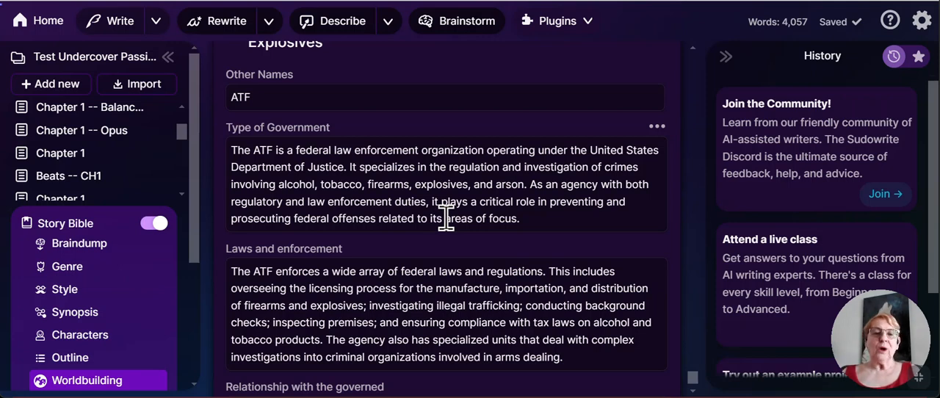
{"action": "scroll", "scroll_direction": "down", "scroll_amount": 3}
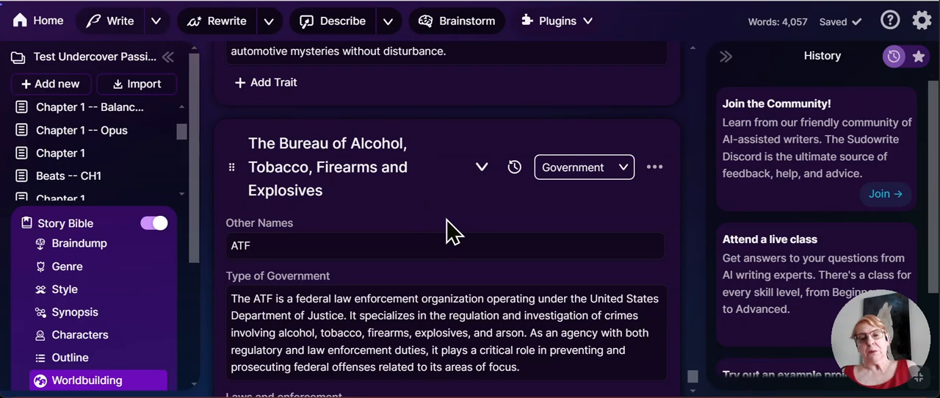
{"action": "scroll", "scroll_direction": "down", "scroll_amount": 3}
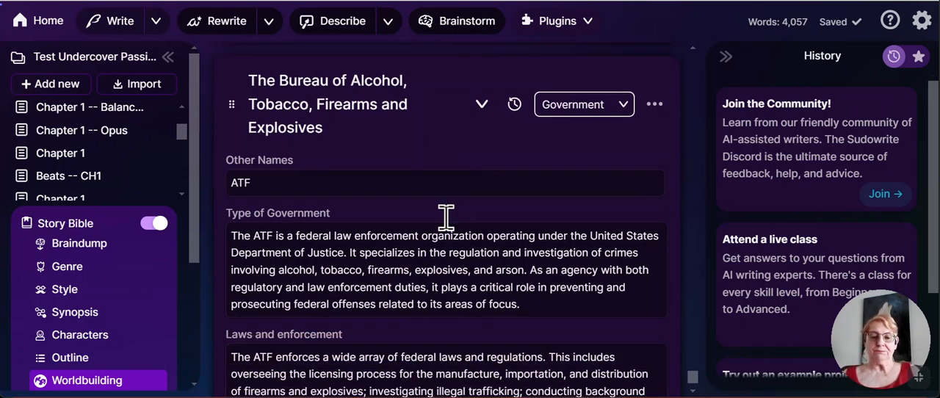
{"action": "scroll", "scroll_direction": "down", "scroll_amount": 3}
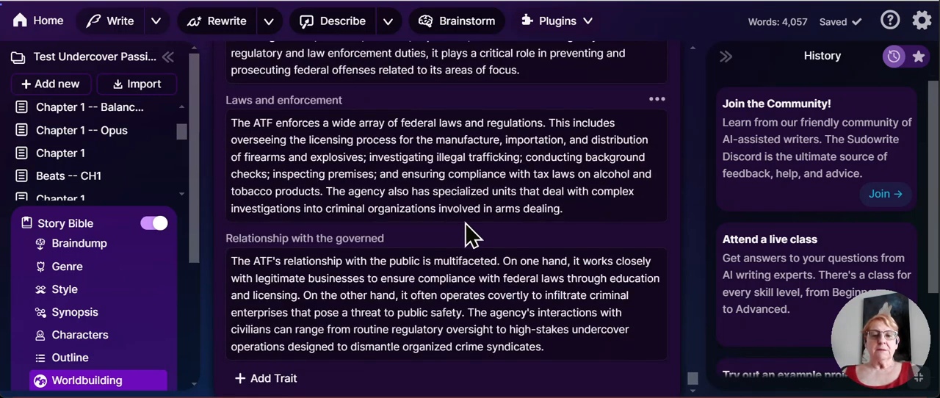
{"action": "scroll", "scroll_direction": "down", "scroll_amount": 3}
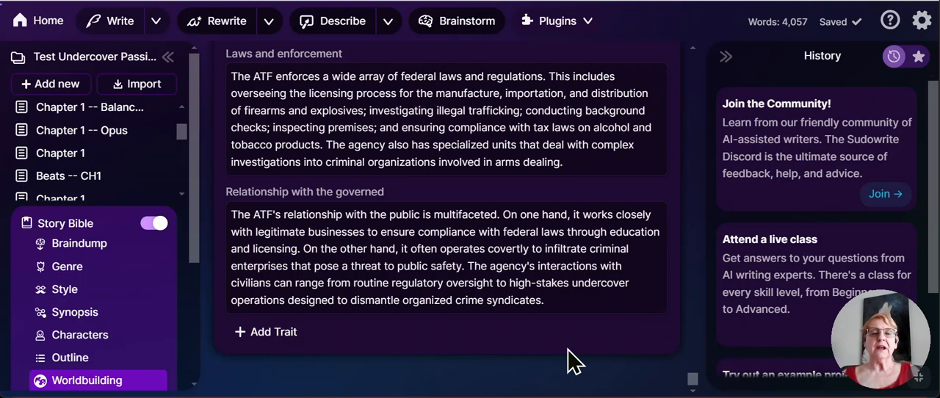
{"action": "mouse_move", "coordinate": [482, 203]}
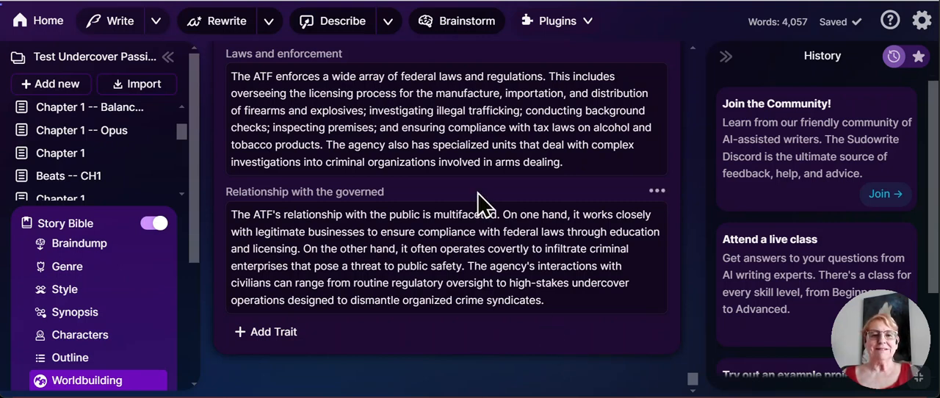